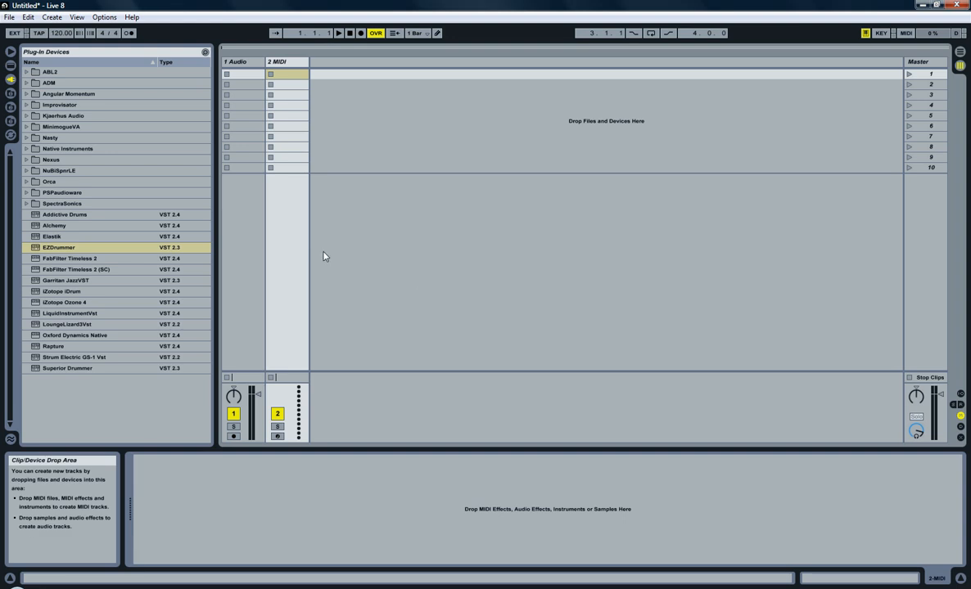
pyautogui.moveTo(81, 248)
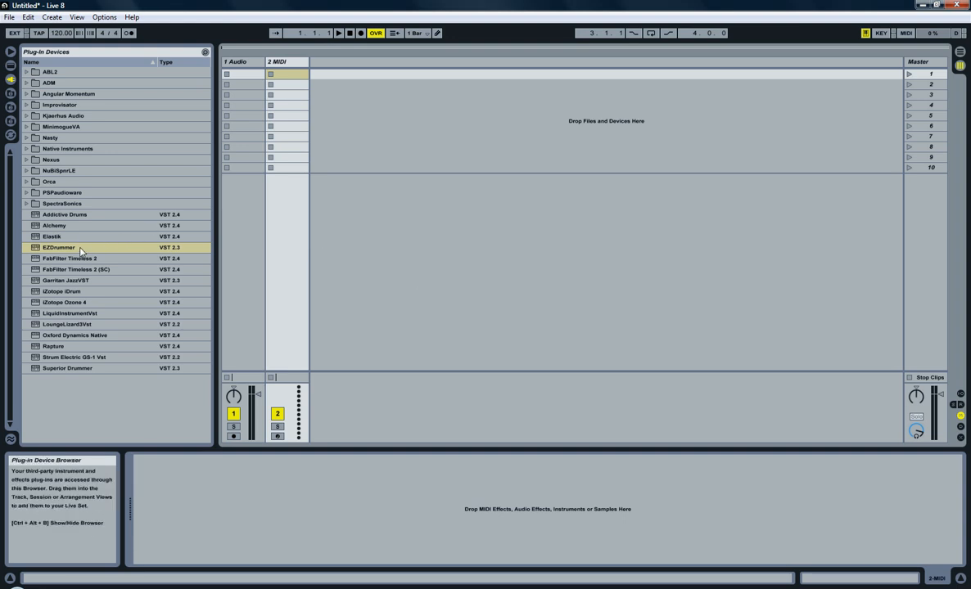
pyautogui.moveTo(255, 124)
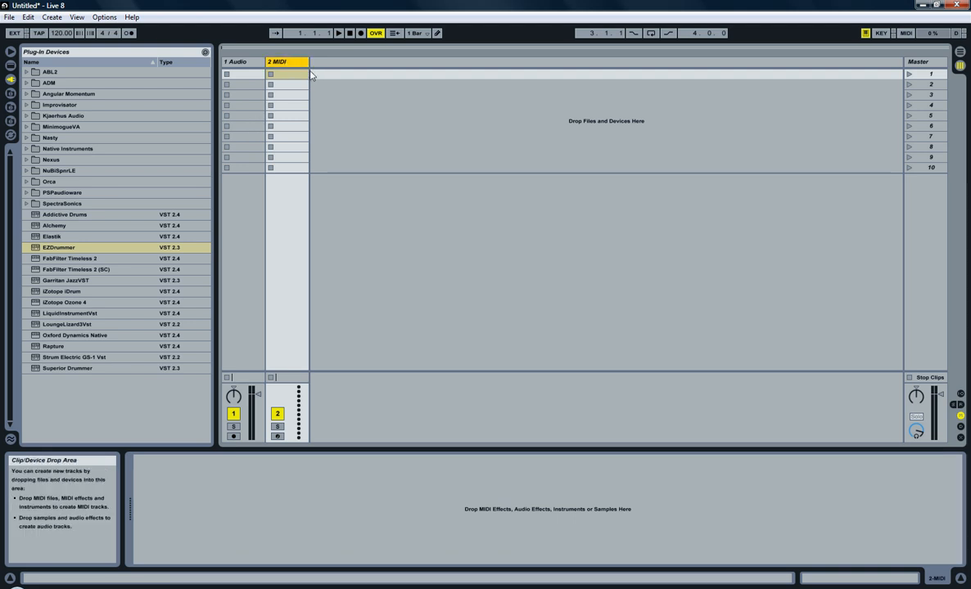
# Load EZdrummer from the plug-in browser onto the MIDI track.
pyautogui.click(59, 247)
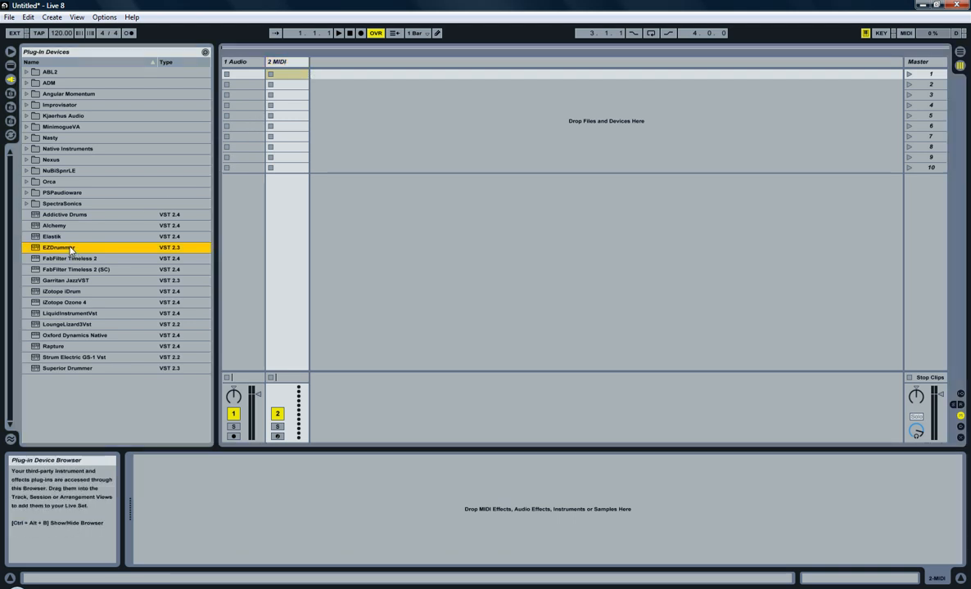
pyautogui.moveTo(49, 249)
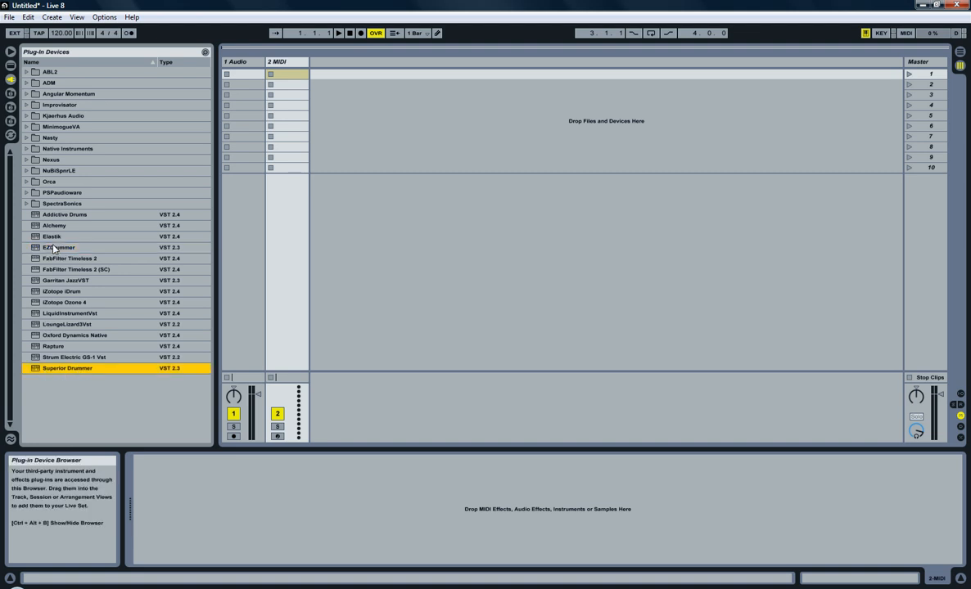
pyautogui.click(59, 247)
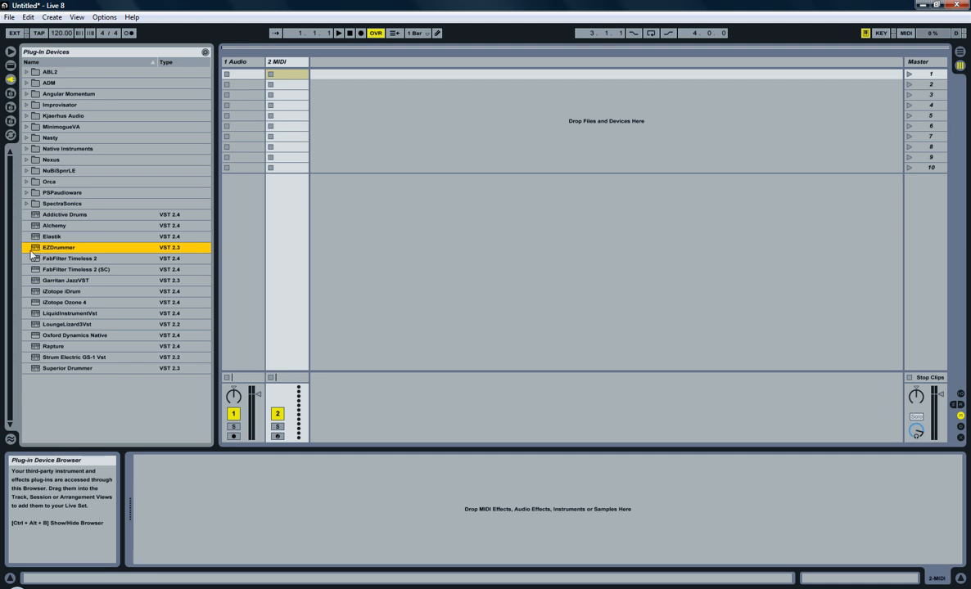
pyautogui.doubleClick(59, 247)
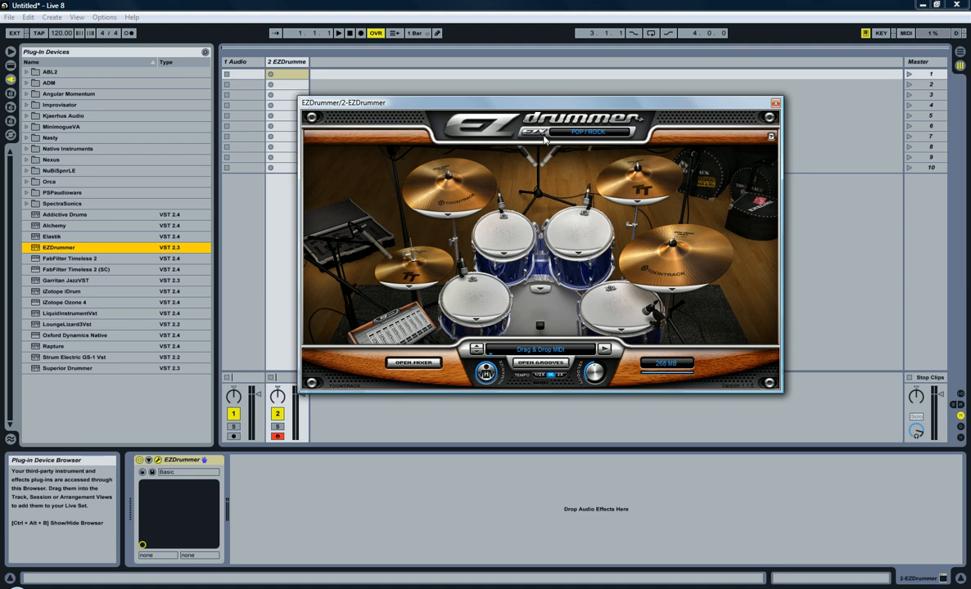
# Switch EZdrummer's drum kit to the Jazz kit.
pyautogui.click(587, 130)
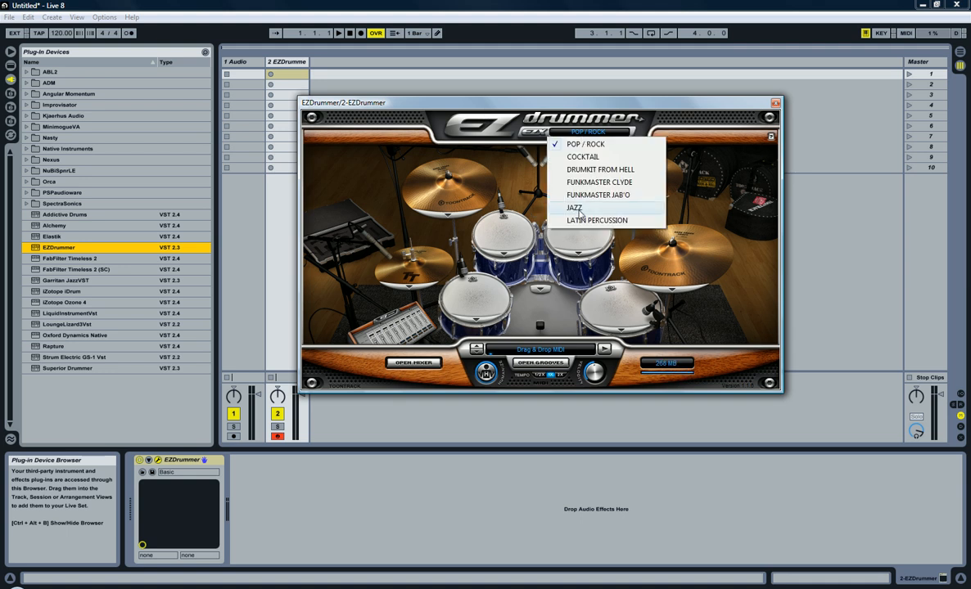
pyautogui.click(574, 206)
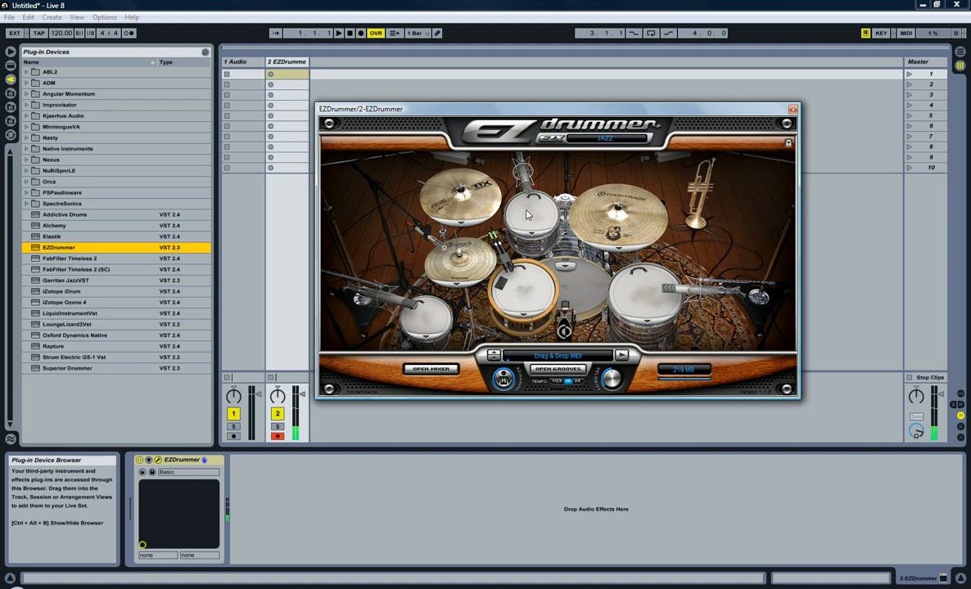
pyautogui.moveTo(648, 298)
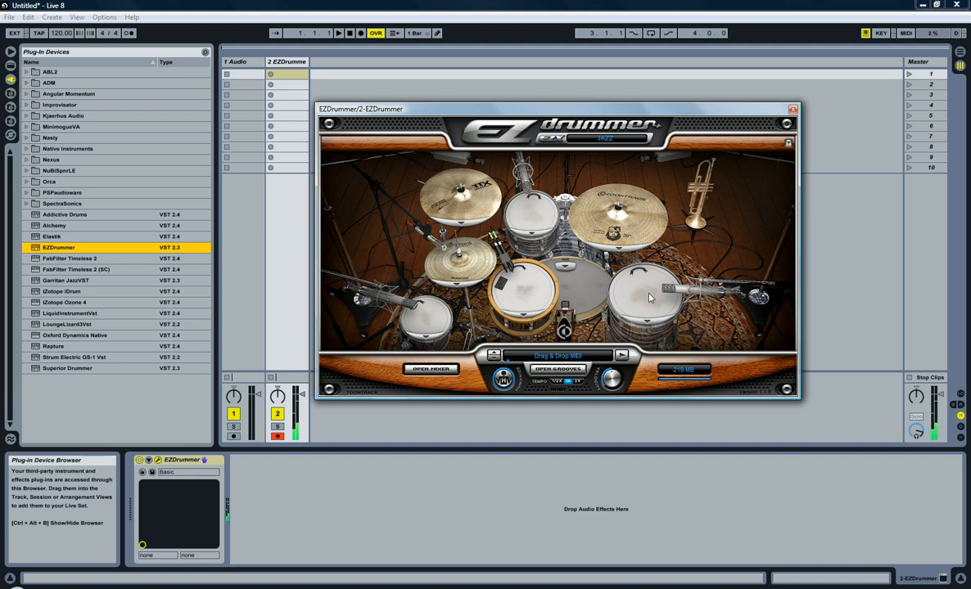
pyautogui.moveTo(517, 285)
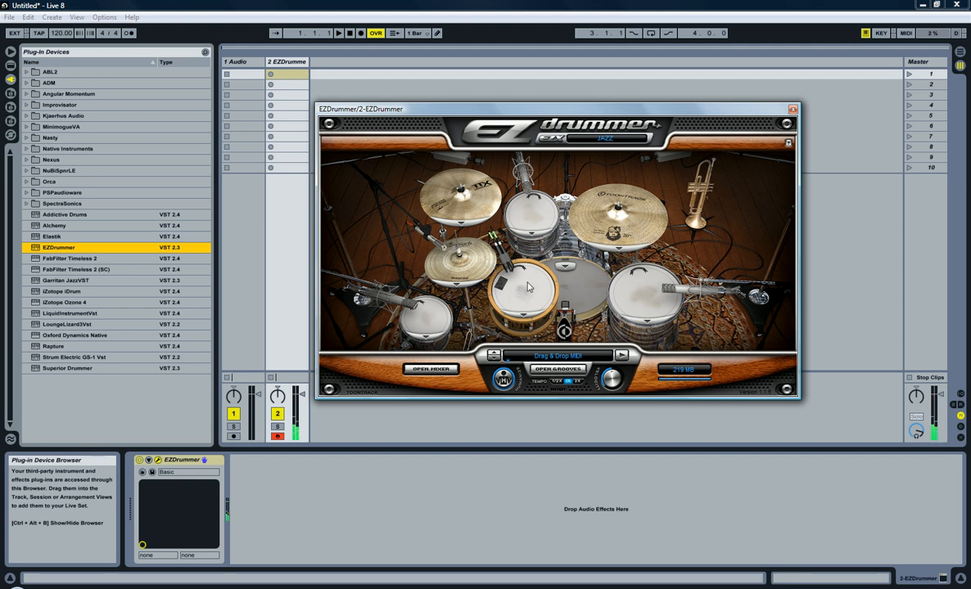
pyautogui.moveTo(478, 205)
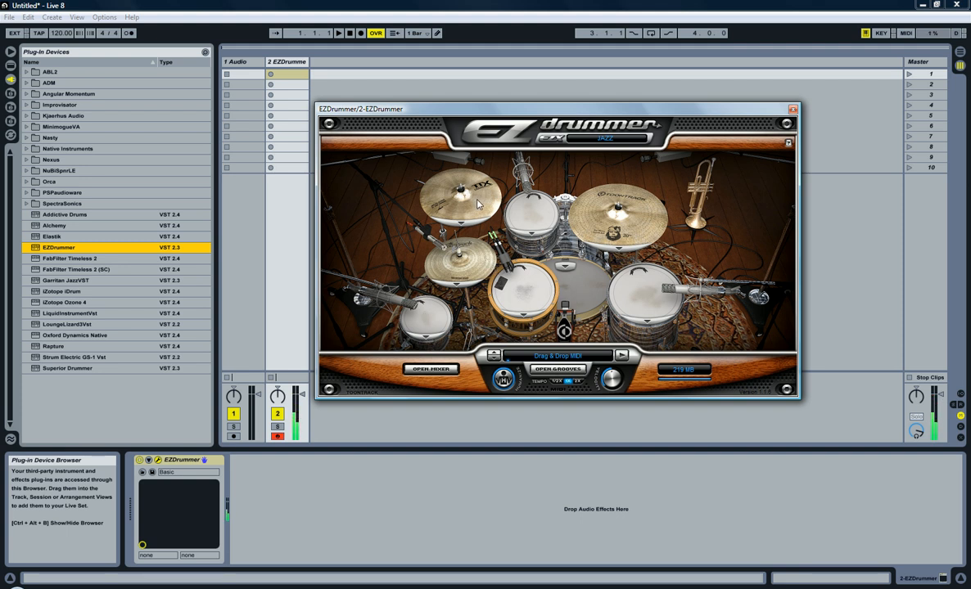
# Bring two jazz groove variations from EZdrummer's groove browser into the track's clip slots, then show the kit mixer.
pyautogui.moveTo(556, 108); pyautogui.dragTo(570, 101)
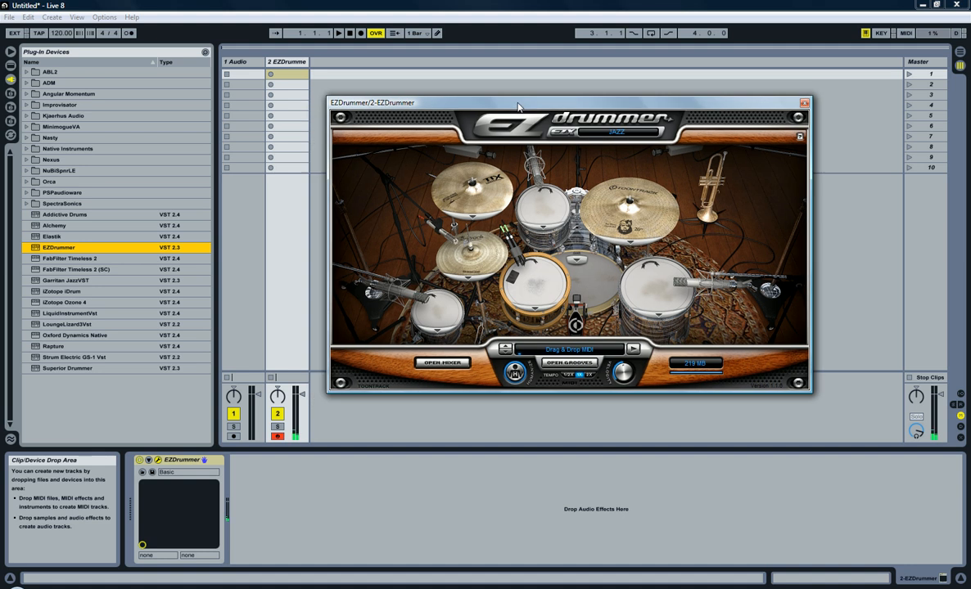
pyautogui.click(570, 362)
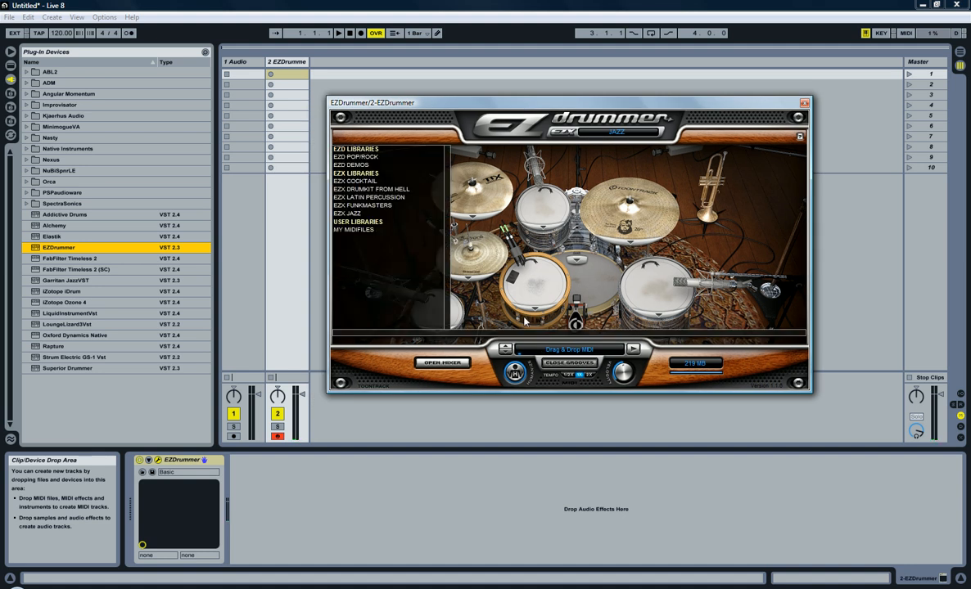
pyautogui.moveTo(367, 226)
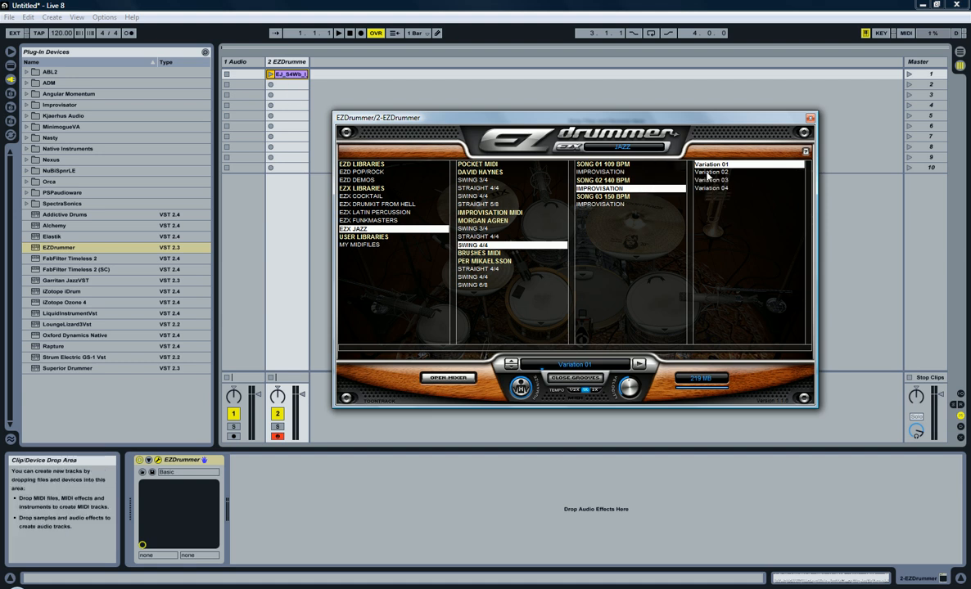
pyautogui.click(710, 172)
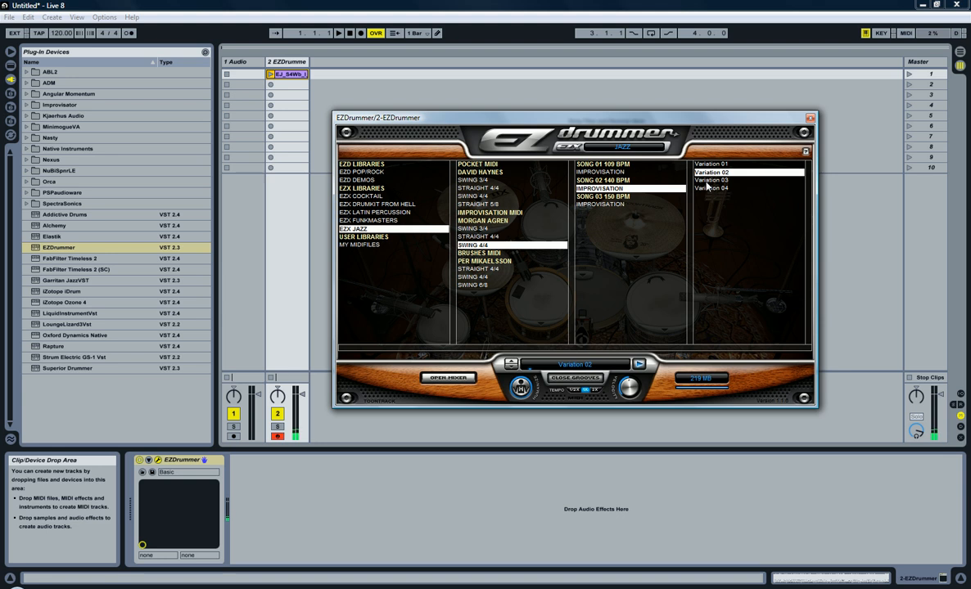
pyautogui.click(710, 180)
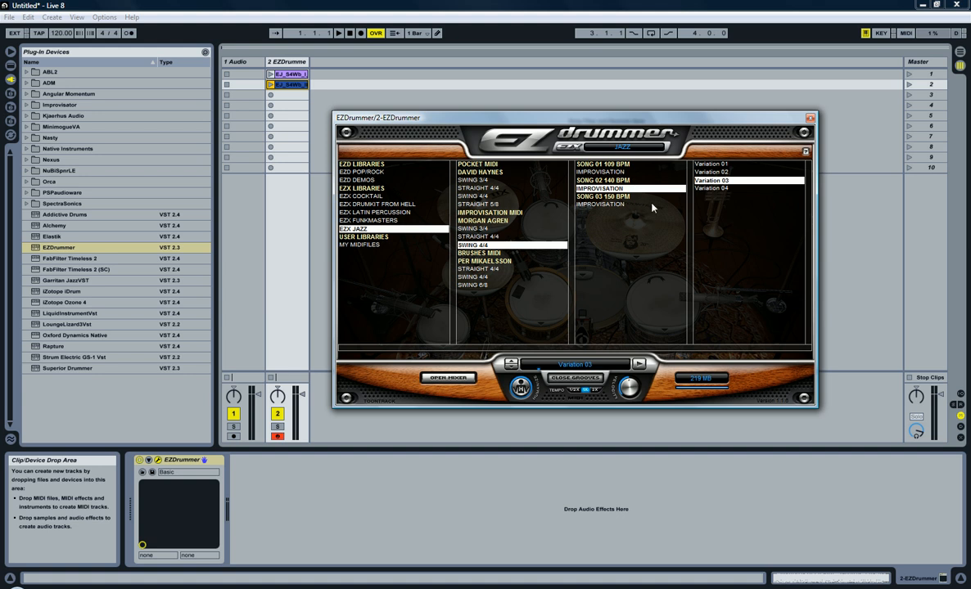
pyautogui.click(573, 376)
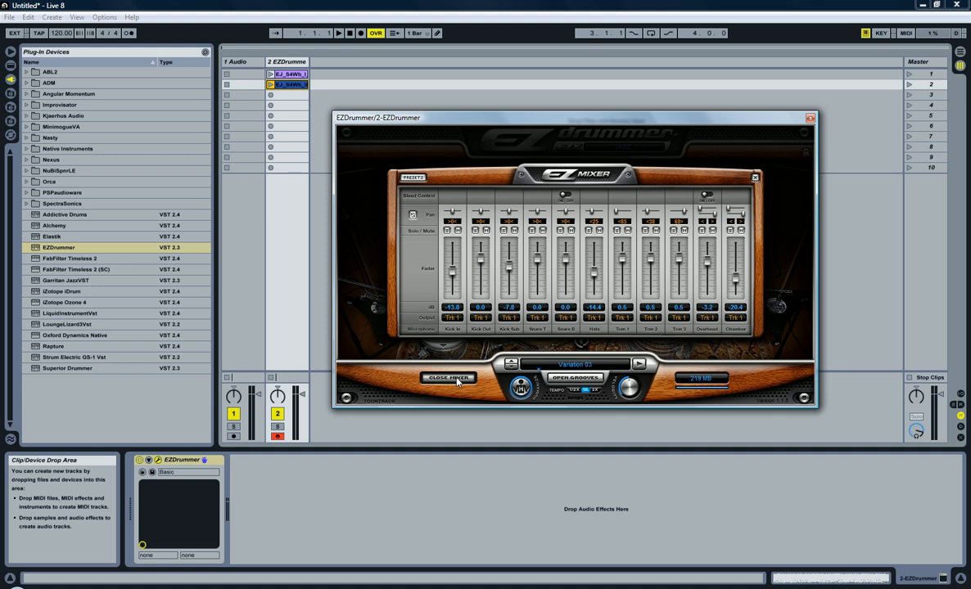
pyautogui.moveTo(565, 190)
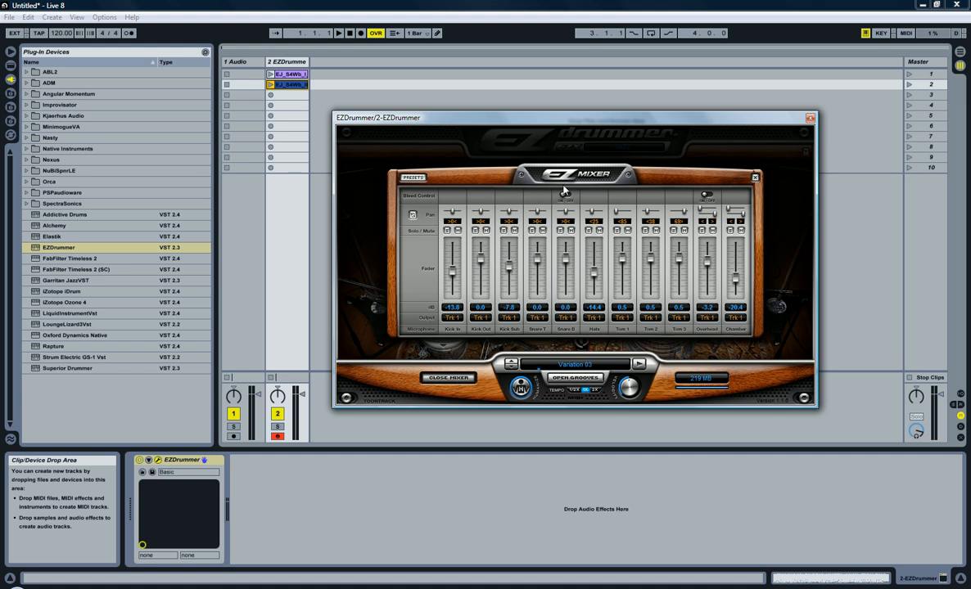
pyautogui.moveTo(734, 123)
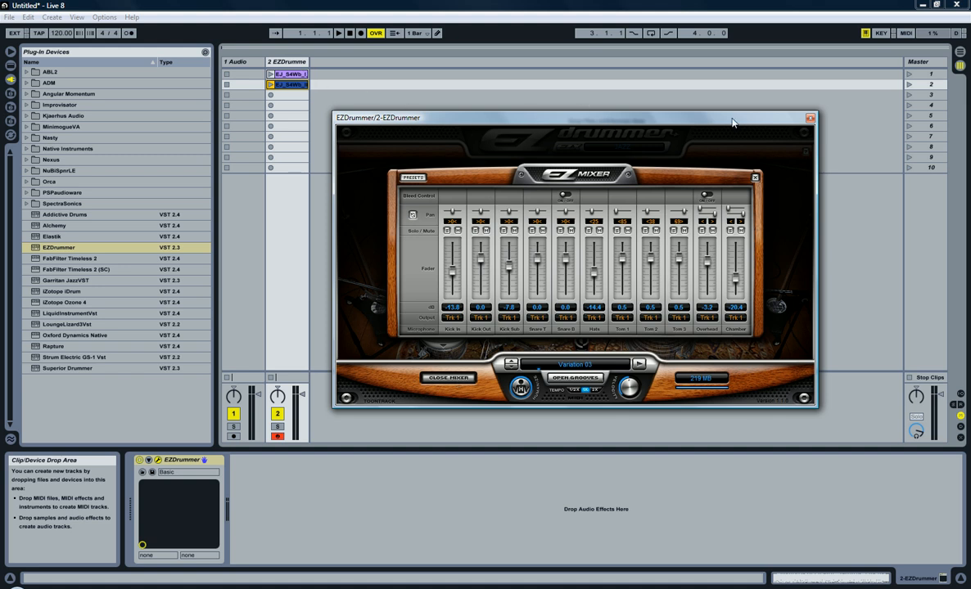
# Close the EZdrummer plug-in window to return to the session.
pyautogui.click(809, 118)
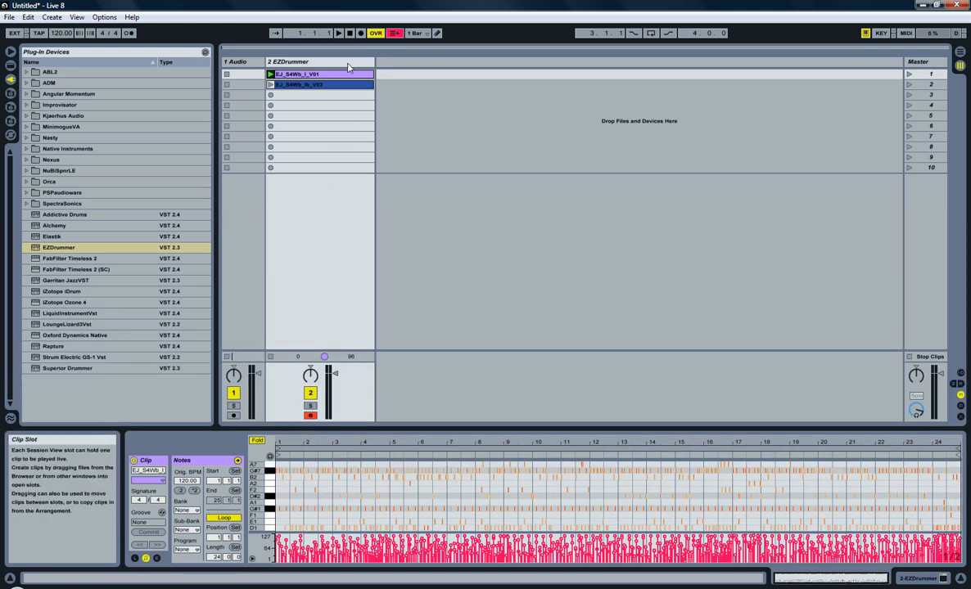
# Play the jazz groove clips from the transport, then stop playback.
pyautogui.click(338, 32)
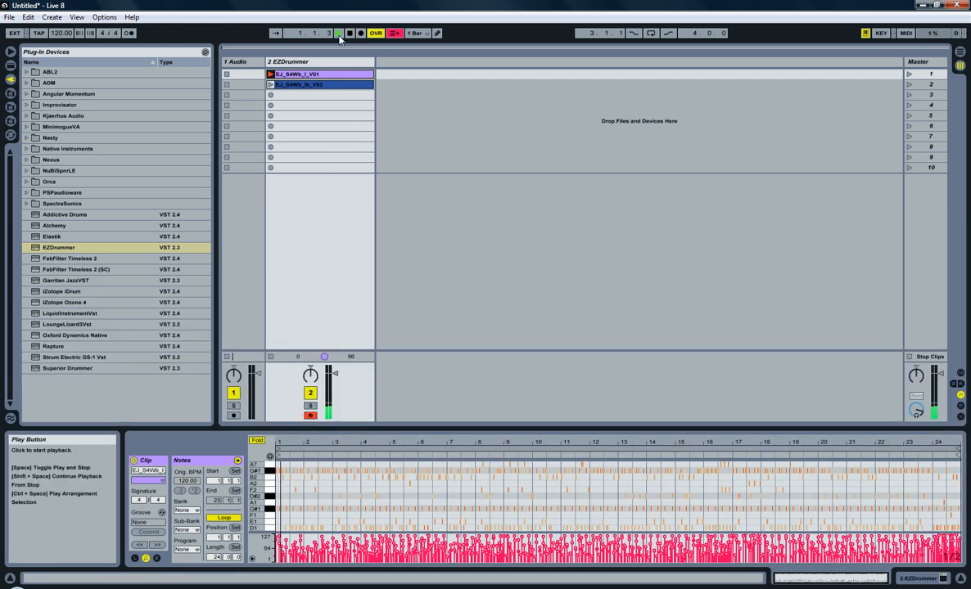
pyautogui.click(338, 33)
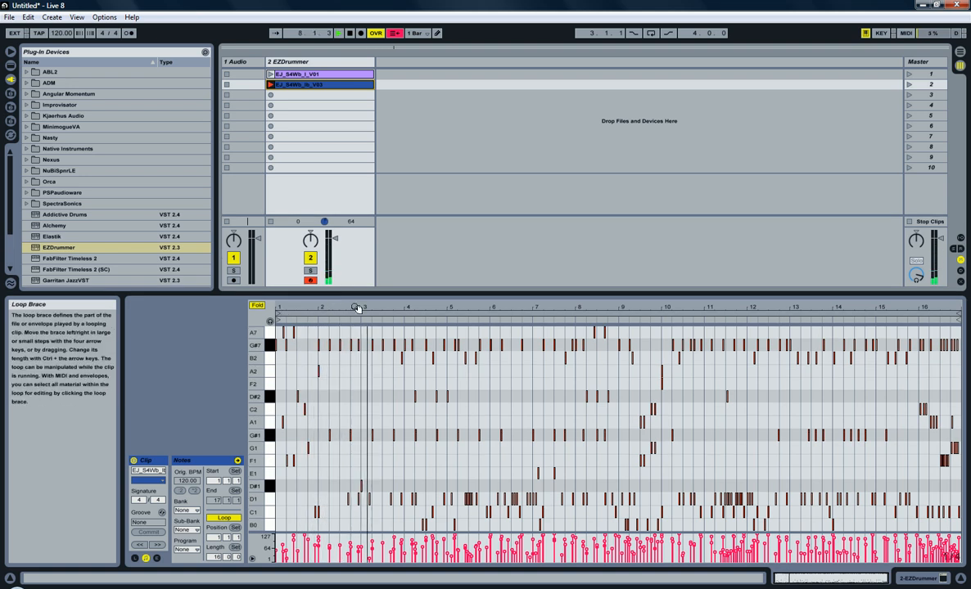
pyautogui.click(339, 32)
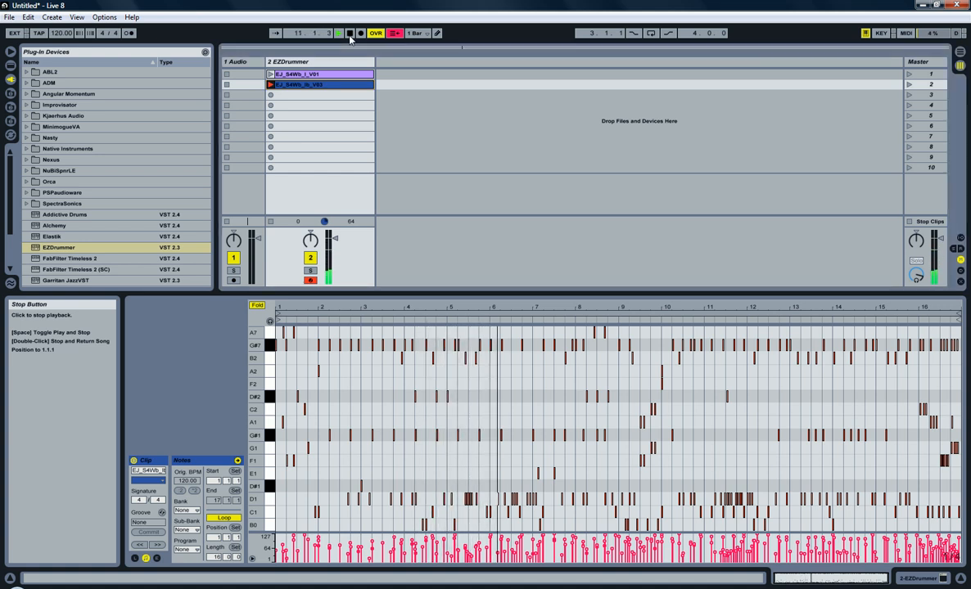
pyautogui.click(349, 33)
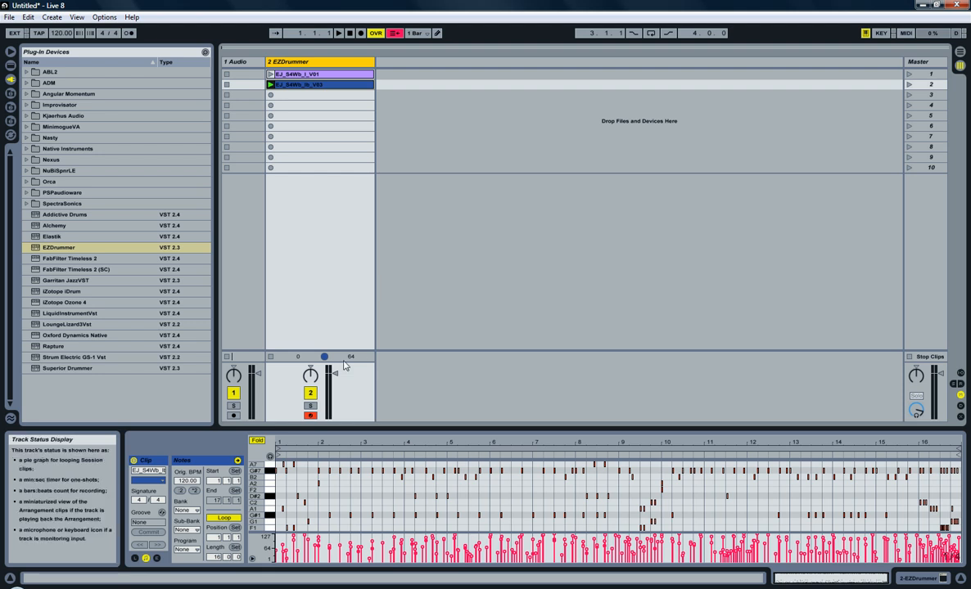
pyautogui.moveTo(316, 208)
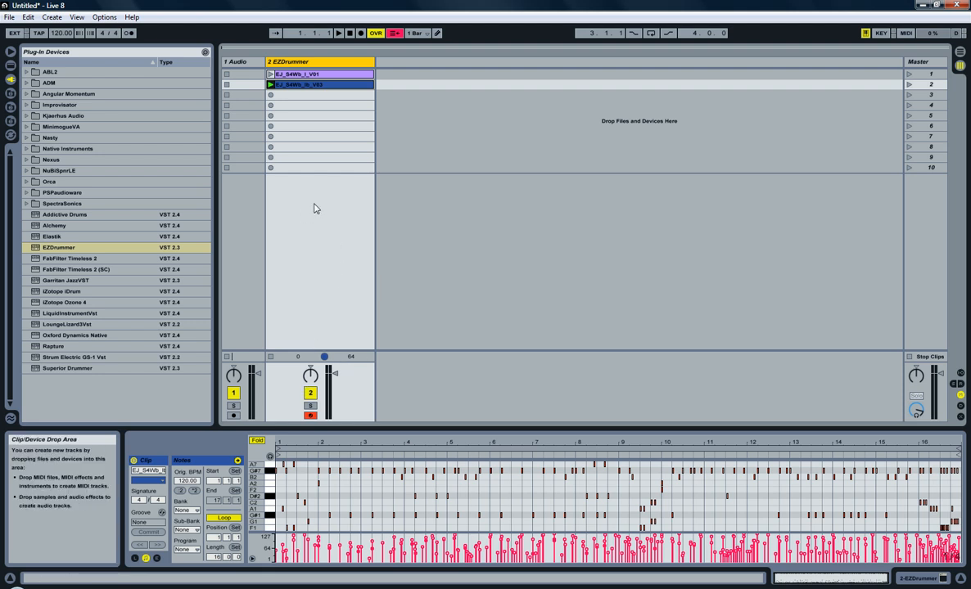
pyautogui.moveTo(311, 138)
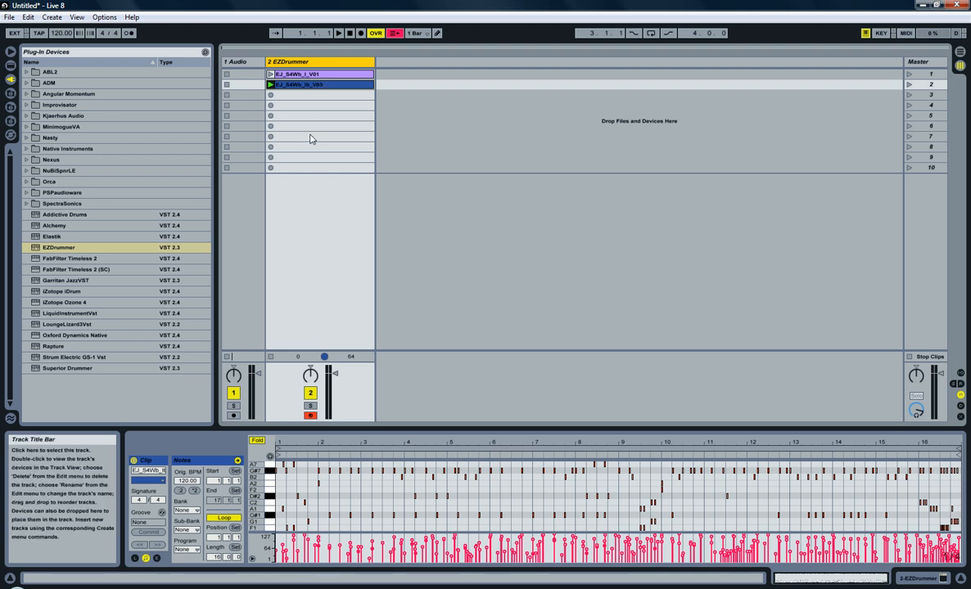
pyautogui.moveTo(308, 234)
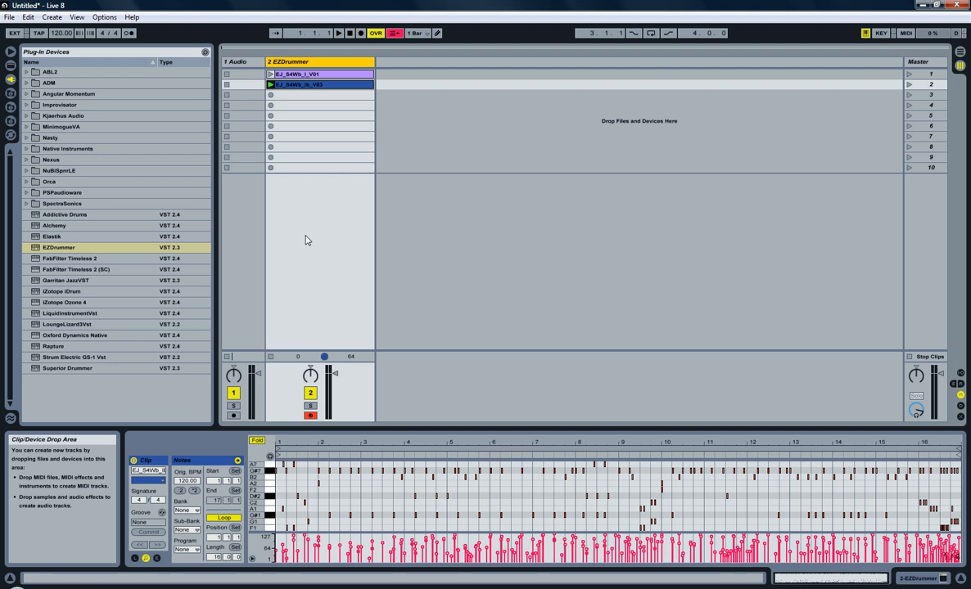
pyautogui.moveTo(229, 181)
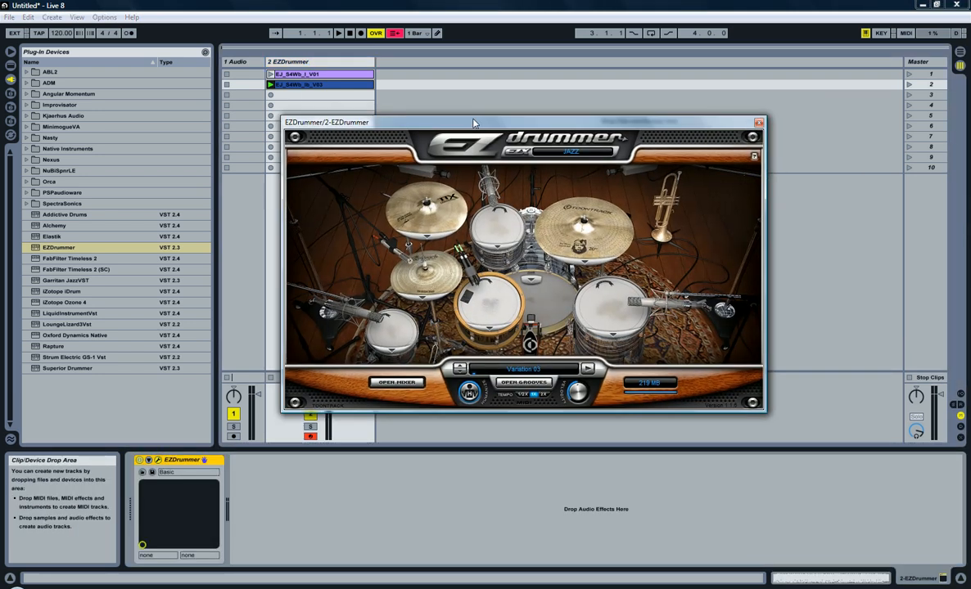
pyautogui.click(396, 383)
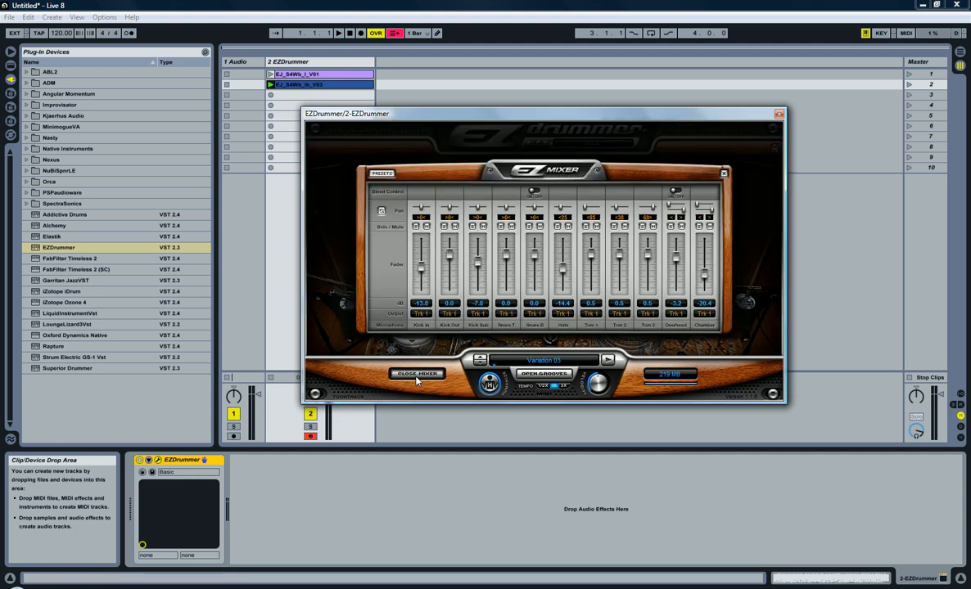
pyautogui.moveTo(511, 249)
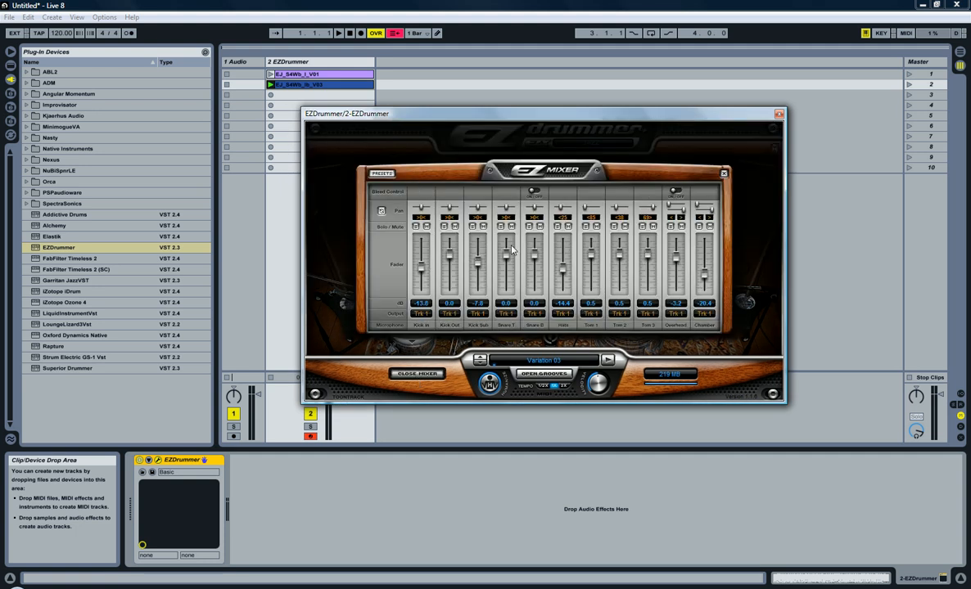
pyautogui.moveTo(347, 114); pyautogui.dragTo(356, 118)
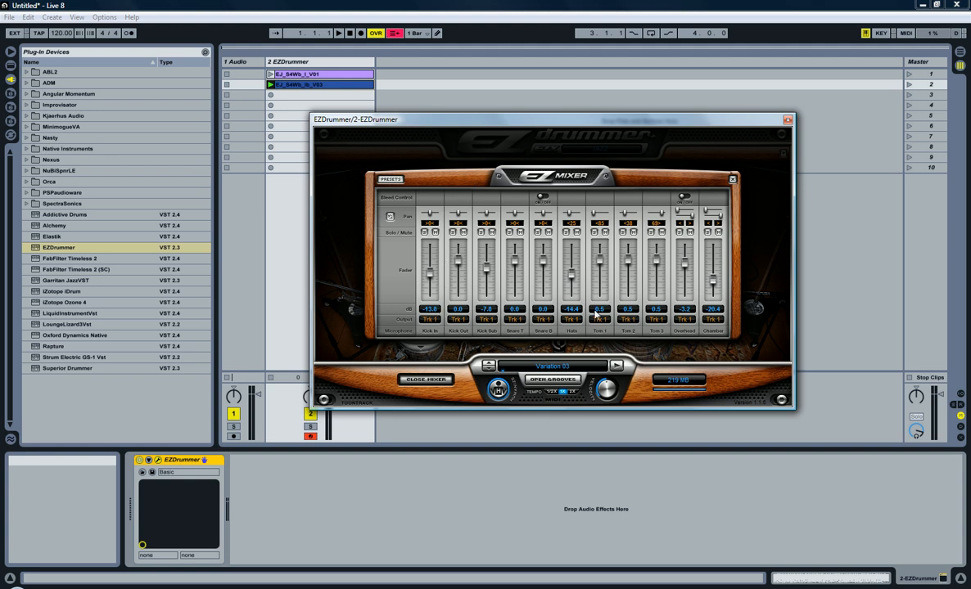
pyautogui.moveTo(547, 134)
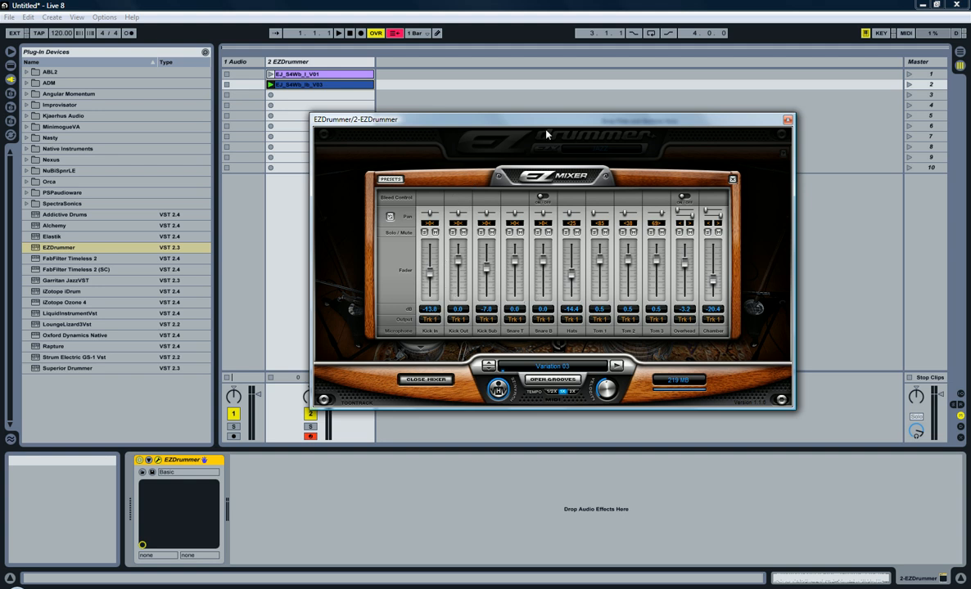
pyautogui.click(425, 380)
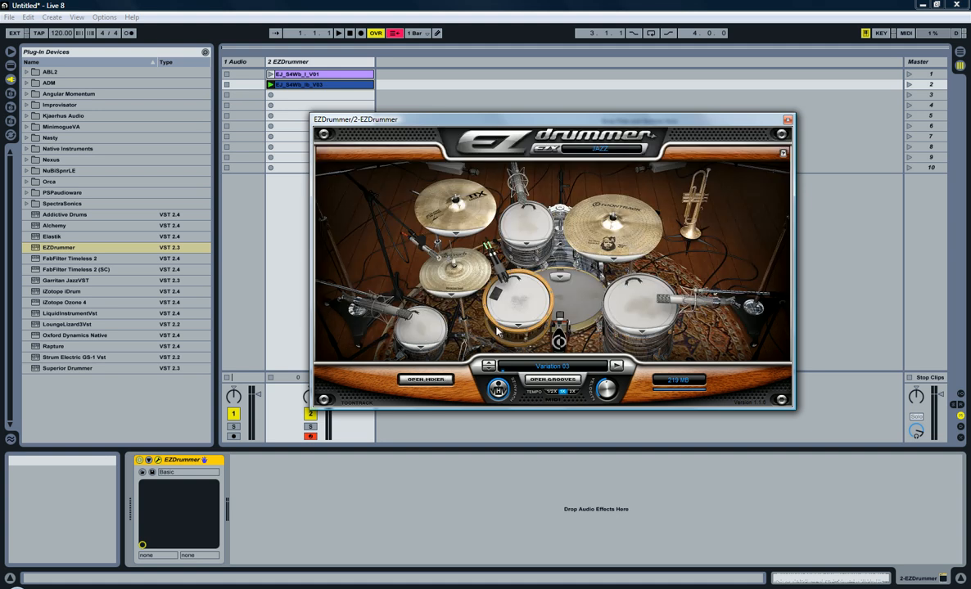
pyautogui.moveTo(563, 291)
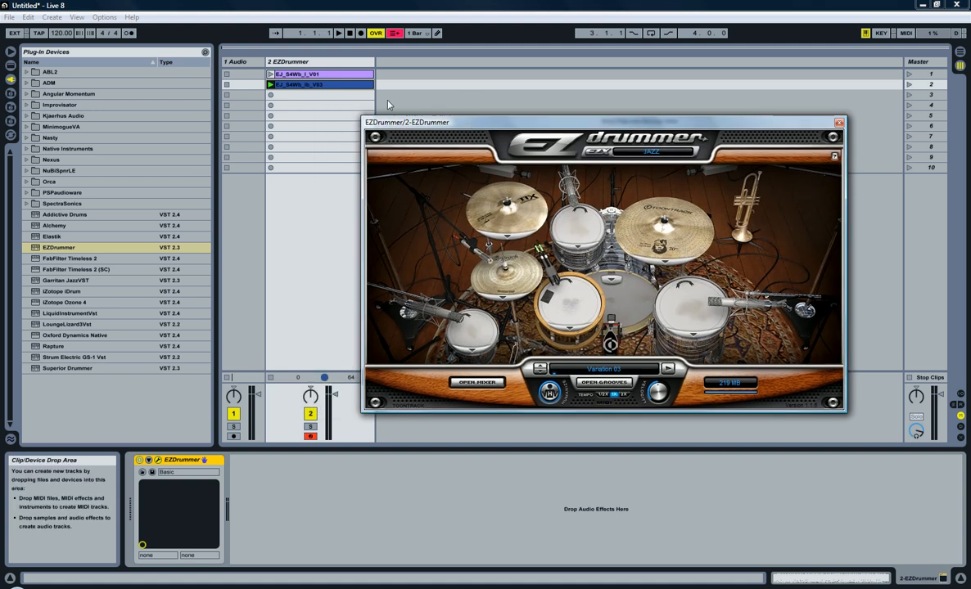
pyautogui.moveTo(727, 106)
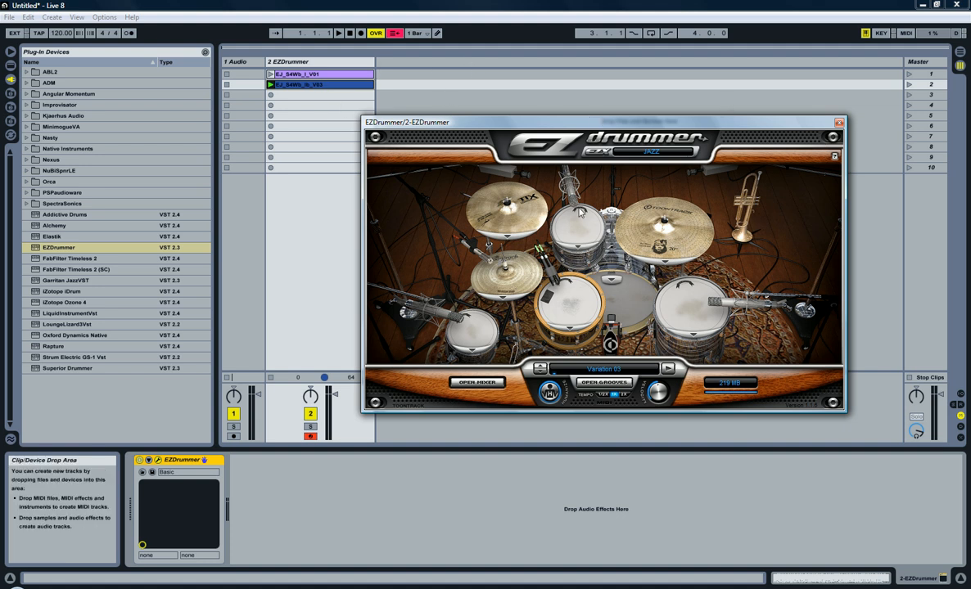
pyautogui.click(478, 383)
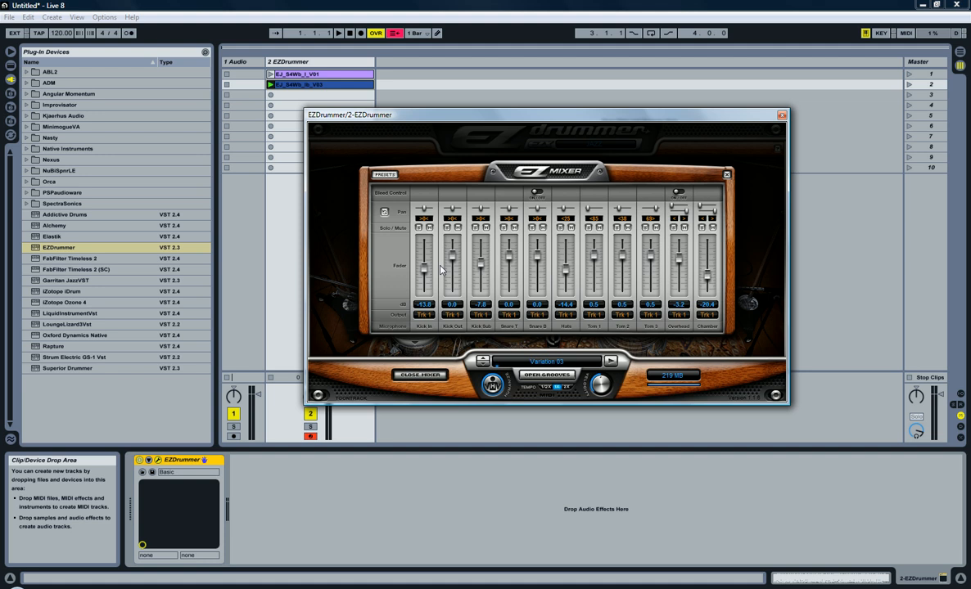
pyautogui.moveTo(416, 321)
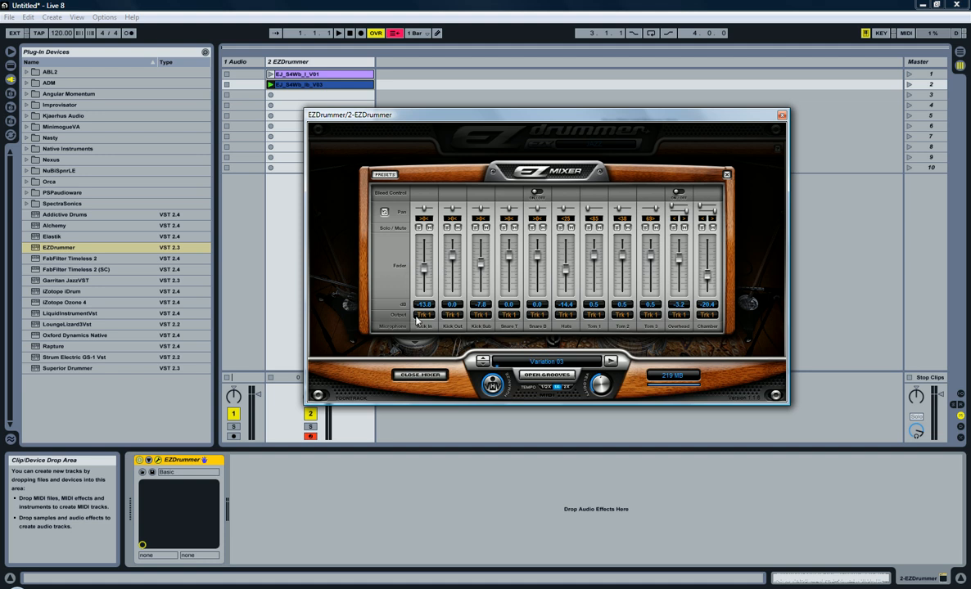
pyautogui.moveTo(426, 282)
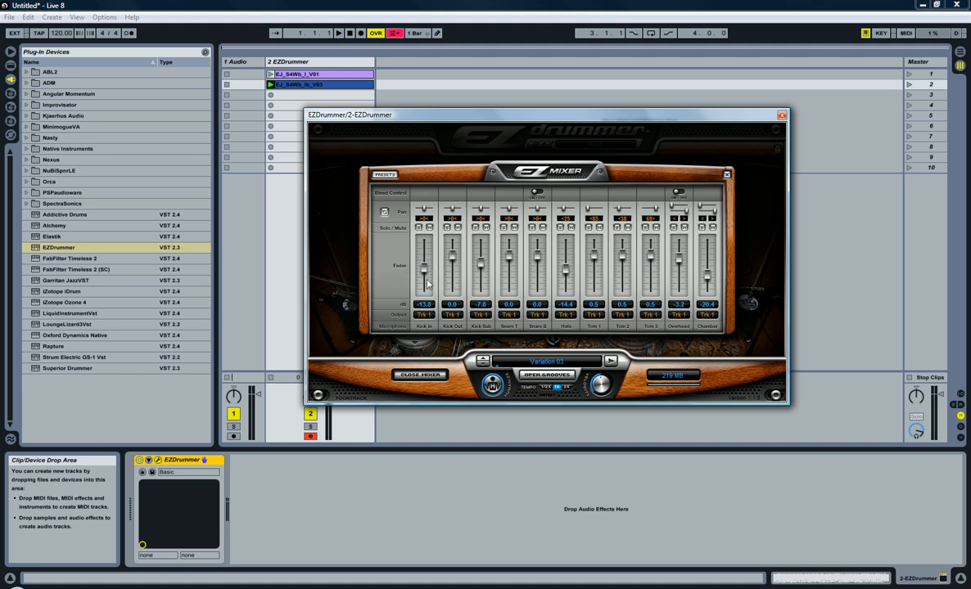
pyautogui.moveTo(504, 280)
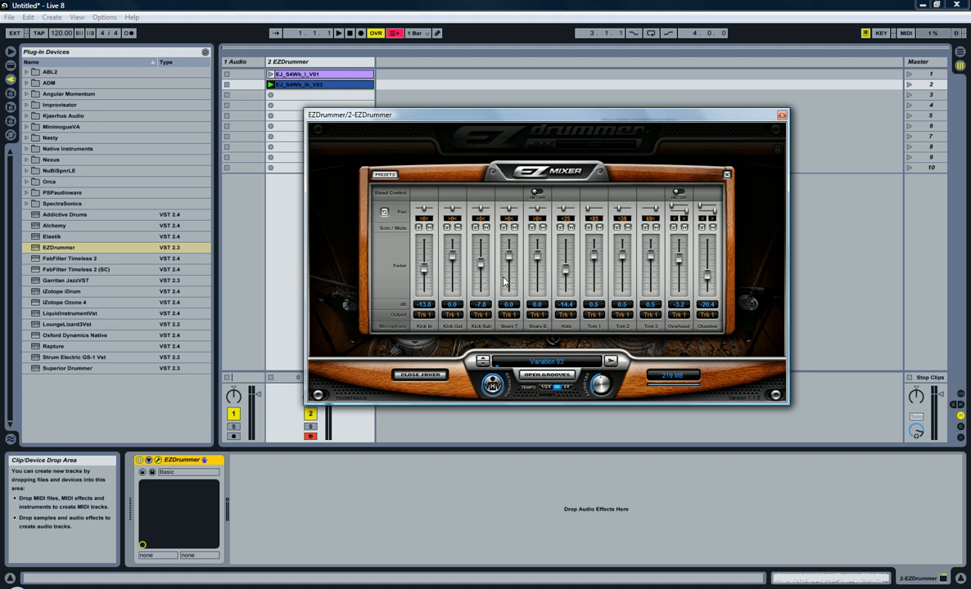
pyautogui.moveTo(565, 331)
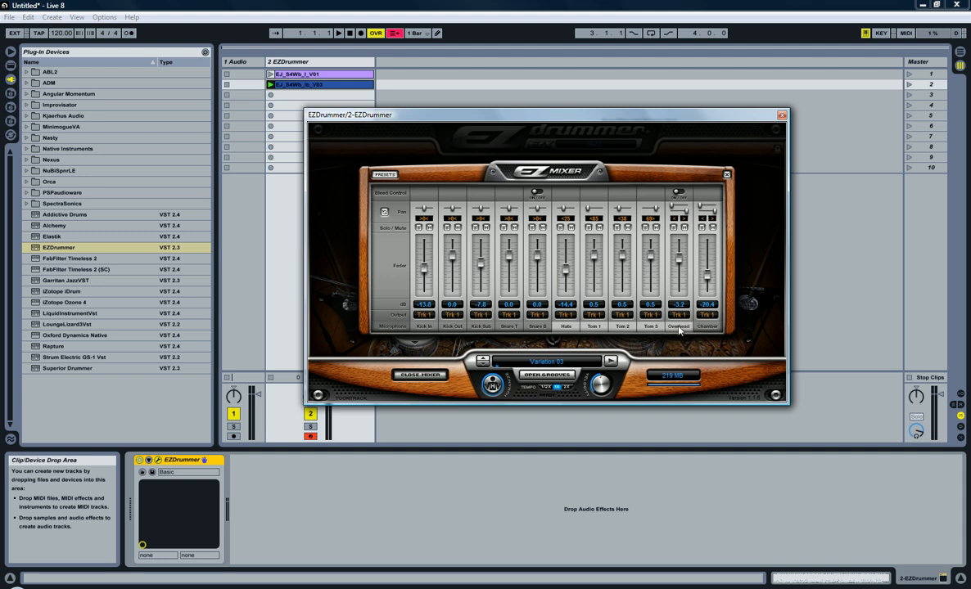
pyautogui.moveTo(704, 331)
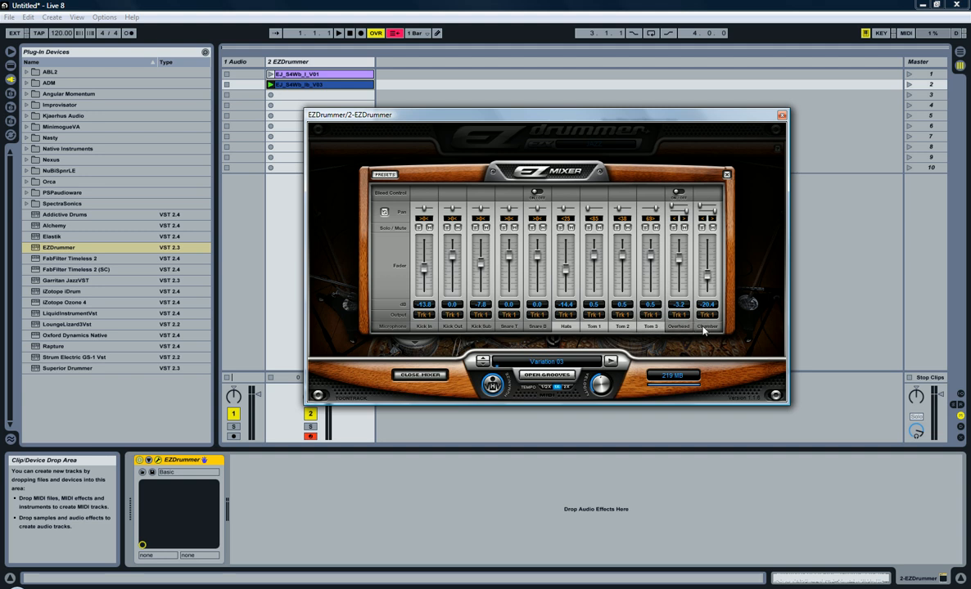
pyautogui.moveTo(494, 337)
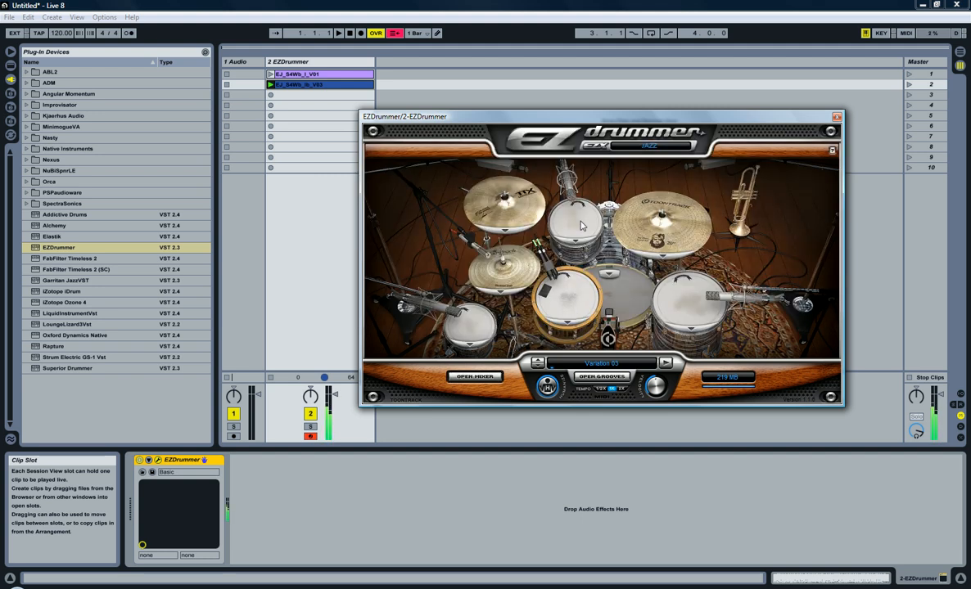
pyautogui.moveTo(319, 425)
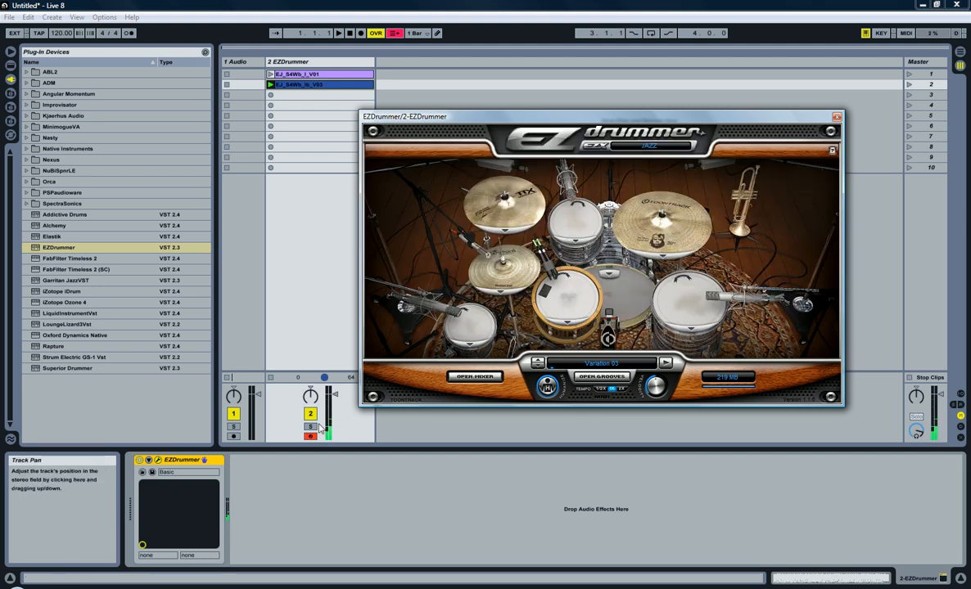
# Set the EZdrummer mixer channel outputs to Multichannel and verify the routing.
pyautogui.click(475, 376)
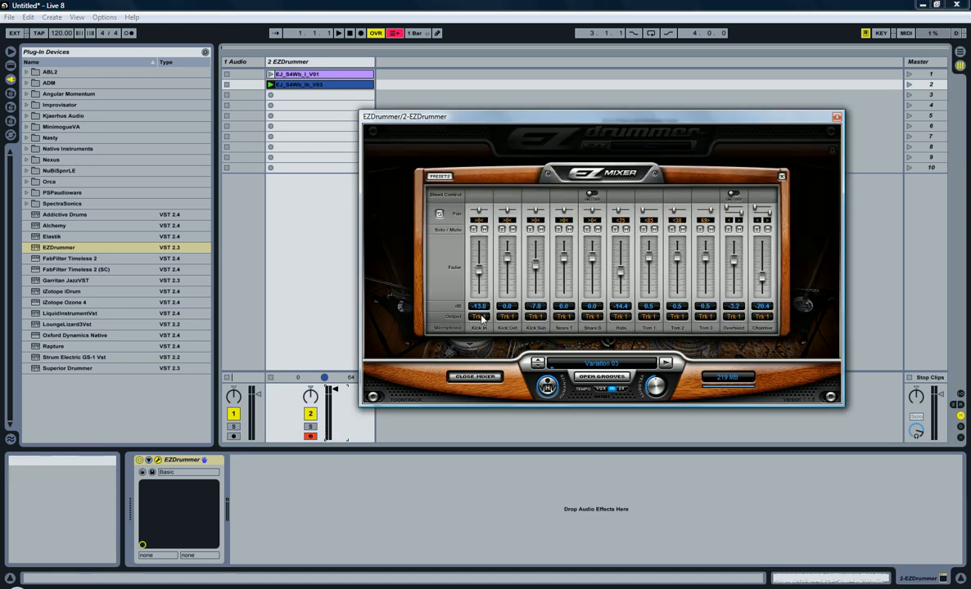
pyautogui.click(478, 318)
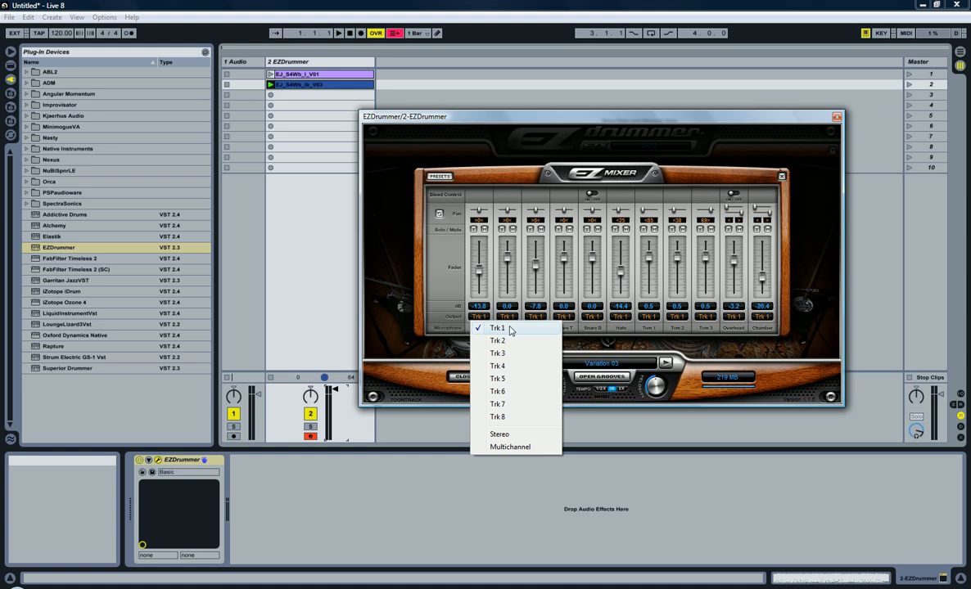
pyautogui.moveTo(505, 337)
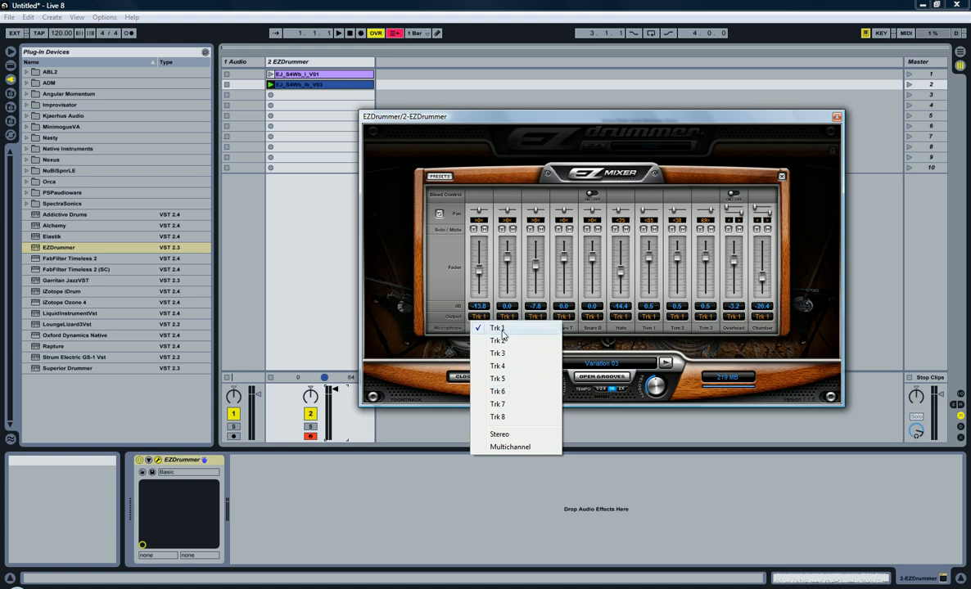
pyautogui.moveTo(503, 392)
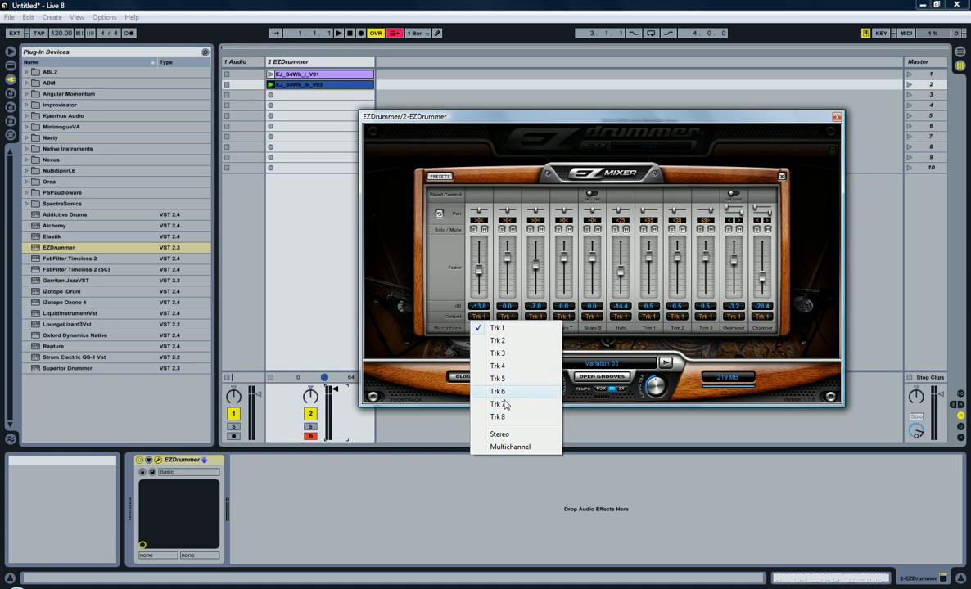
pyautogui.moveTo(498, 418)
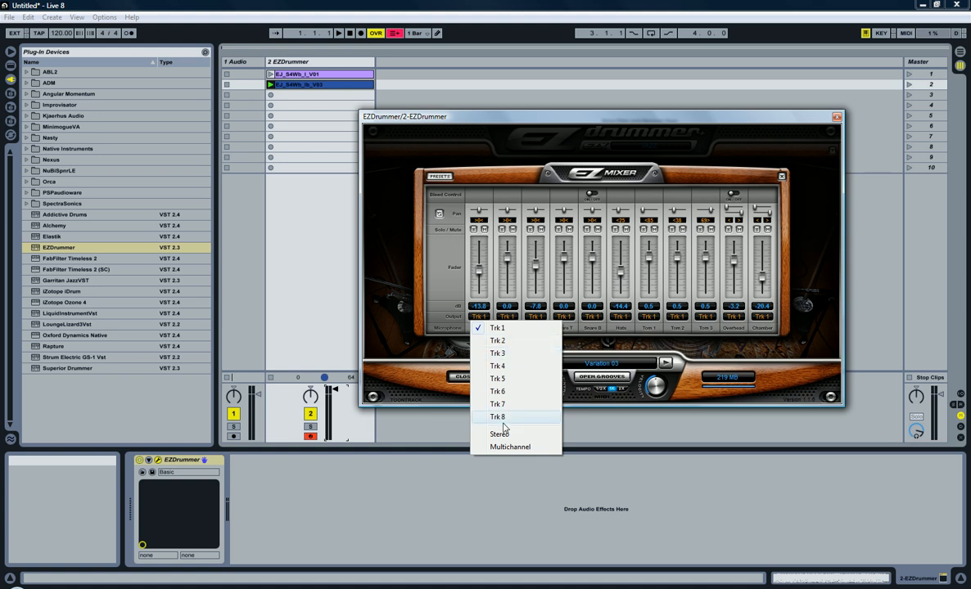
pyautogui.moveTo(499, 434)
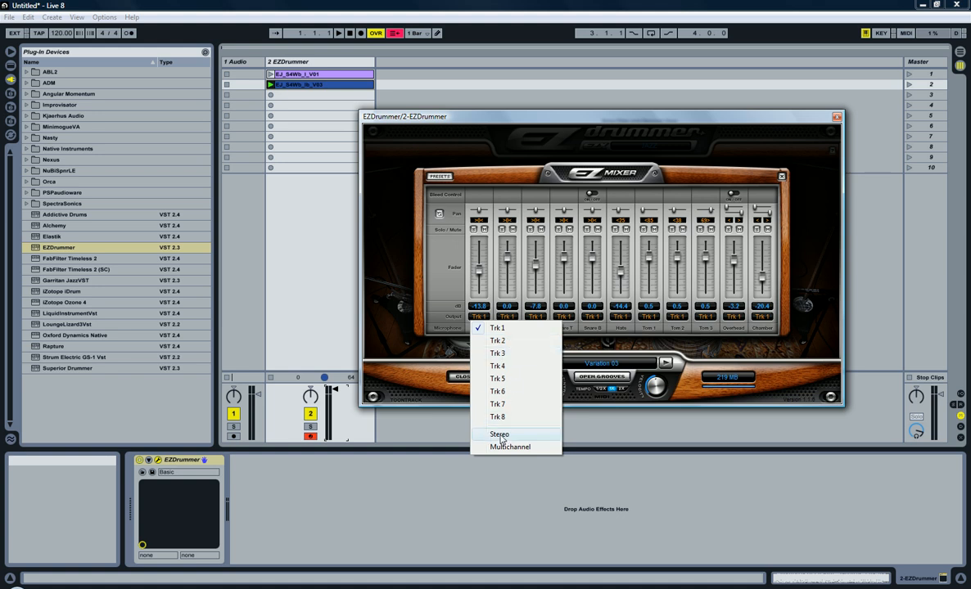
pyautogui.moveTo(511, 447)
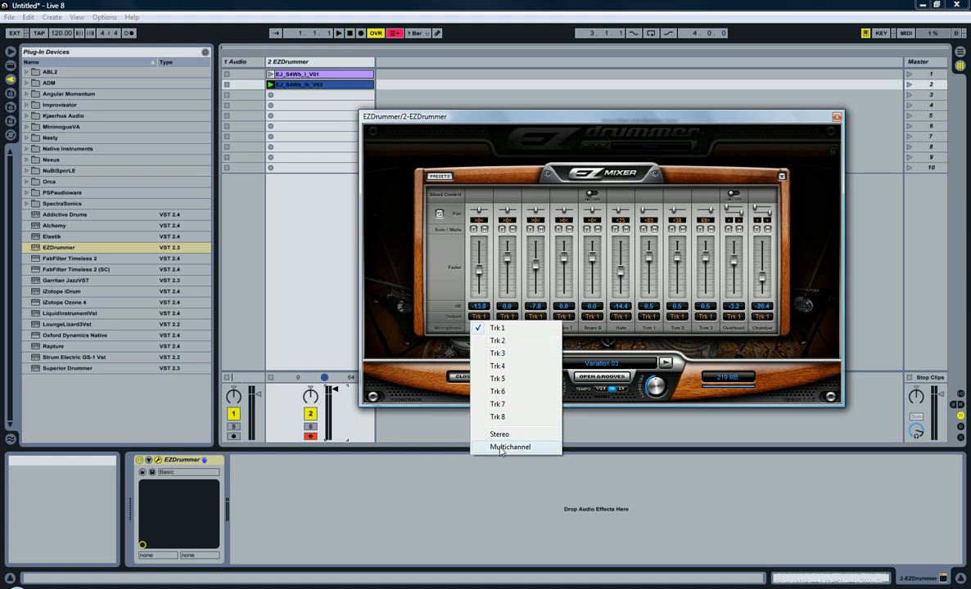
pyautogui.click(510, 447)
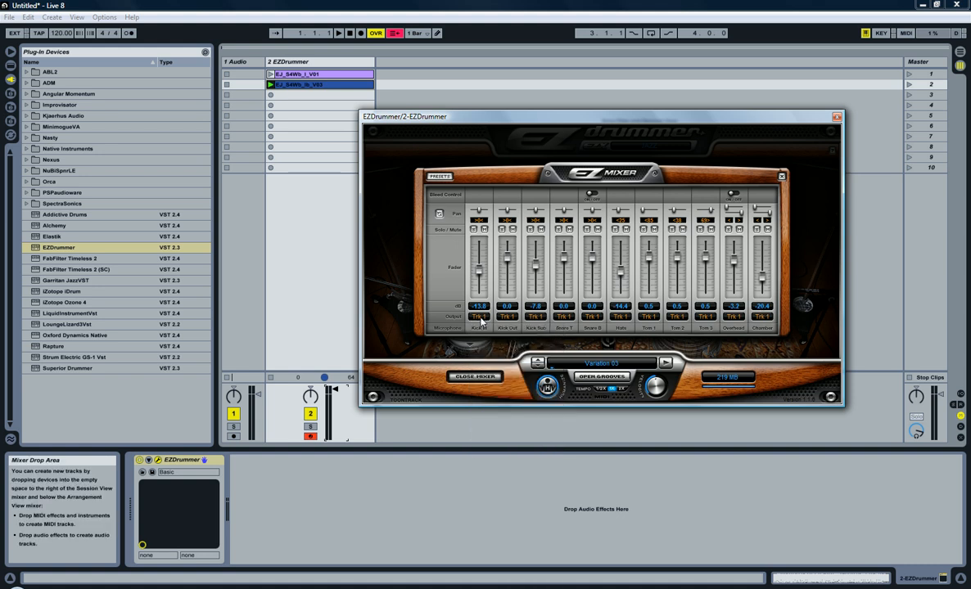
pyautogui.click(478, 317)
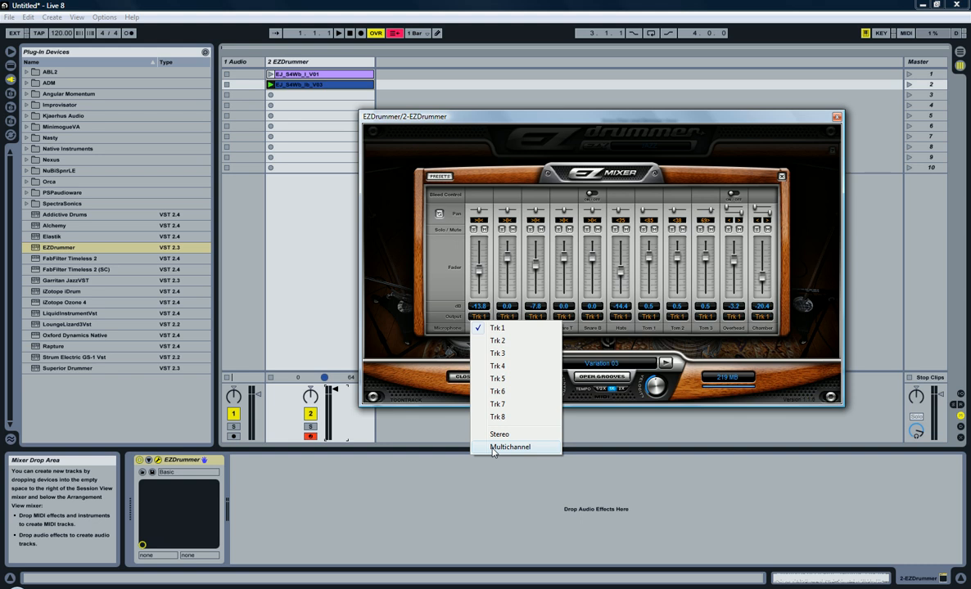
pyautogui.click(510, 447)
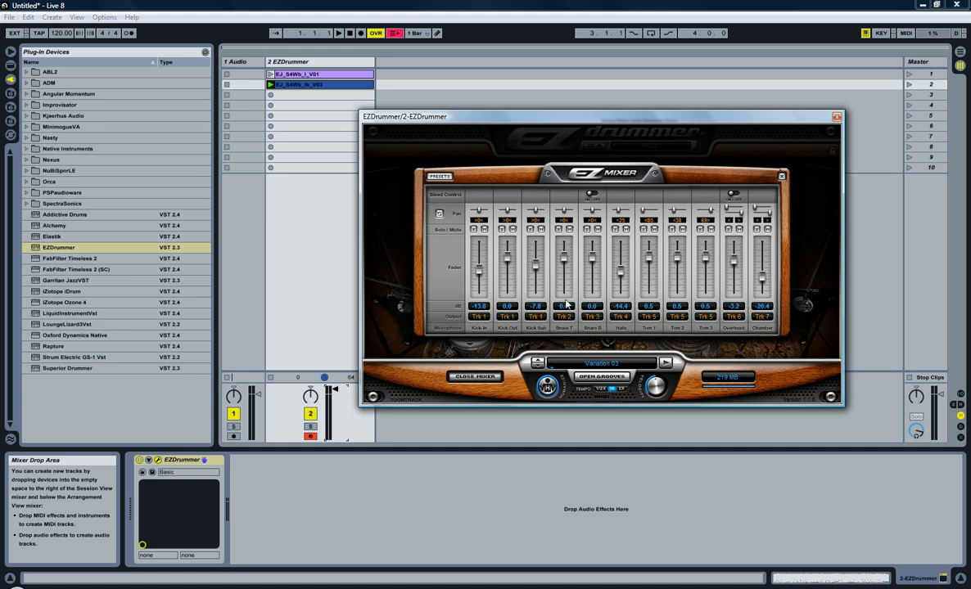
pyautogui.moveTo(593, 320)
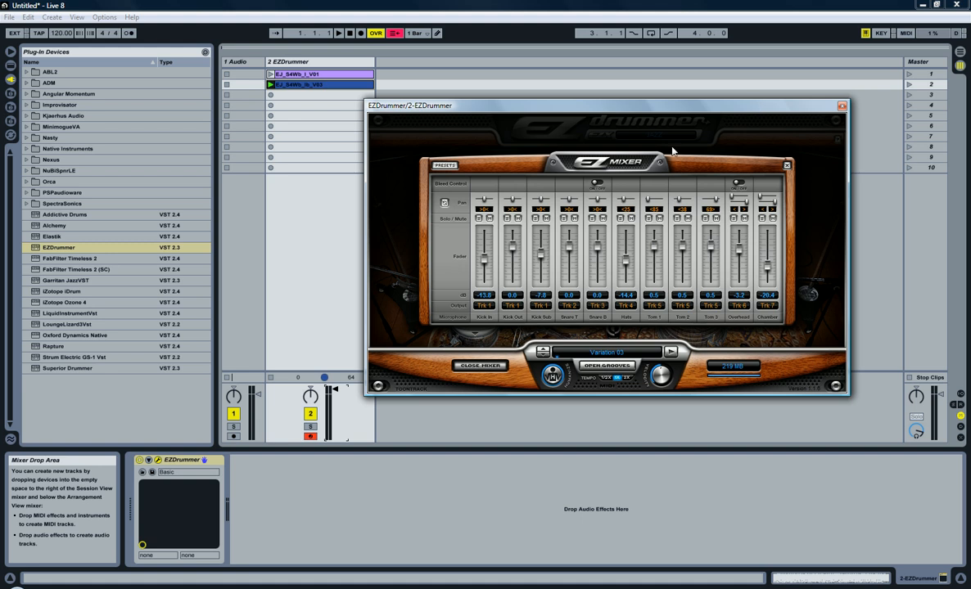
pyautogui.moveTo(841, 107)
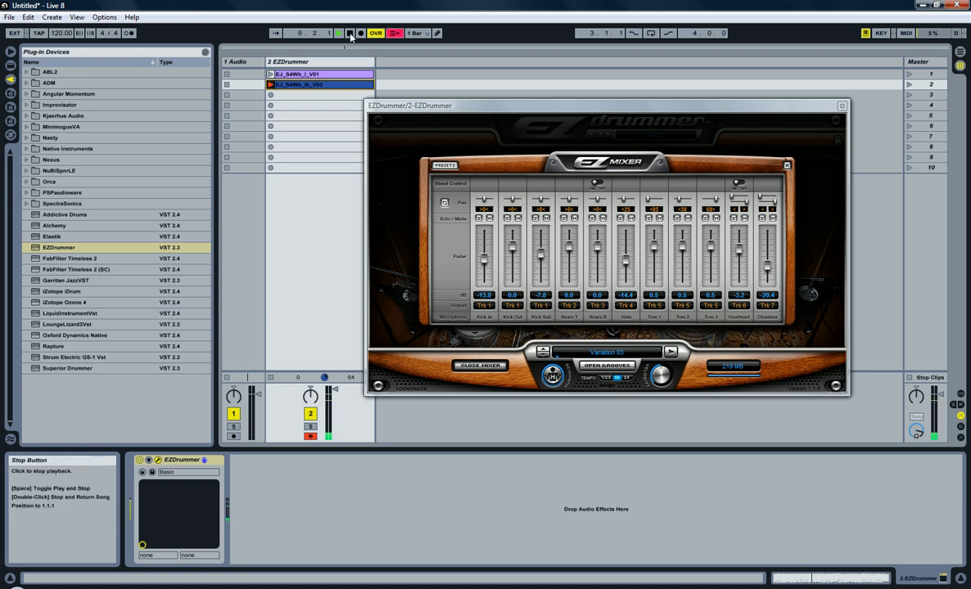
# Stop the set's playback while reviewing the mixer channels.
pyautogui.click(351, 33)
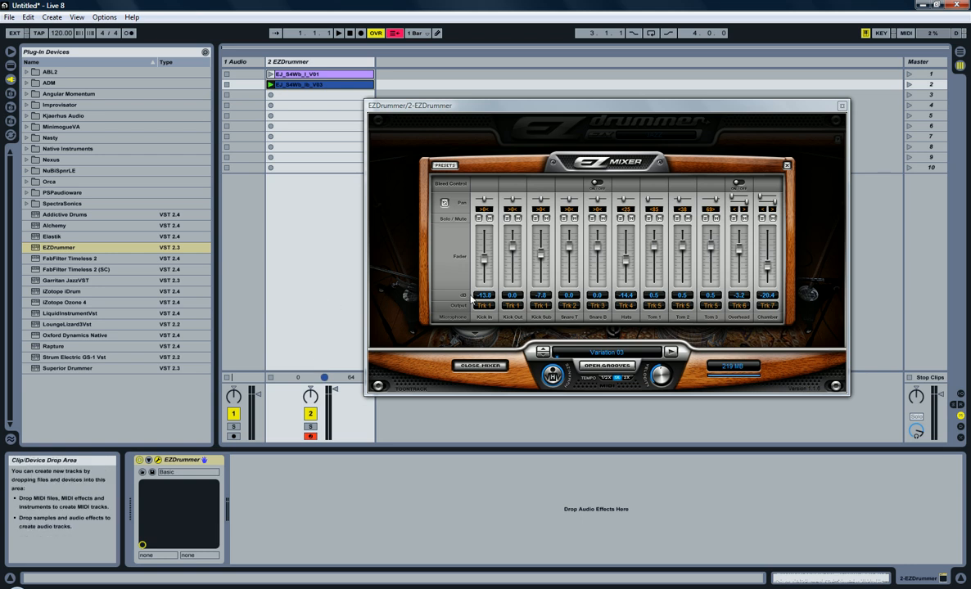
pyautogui.moveTo(738, 290)
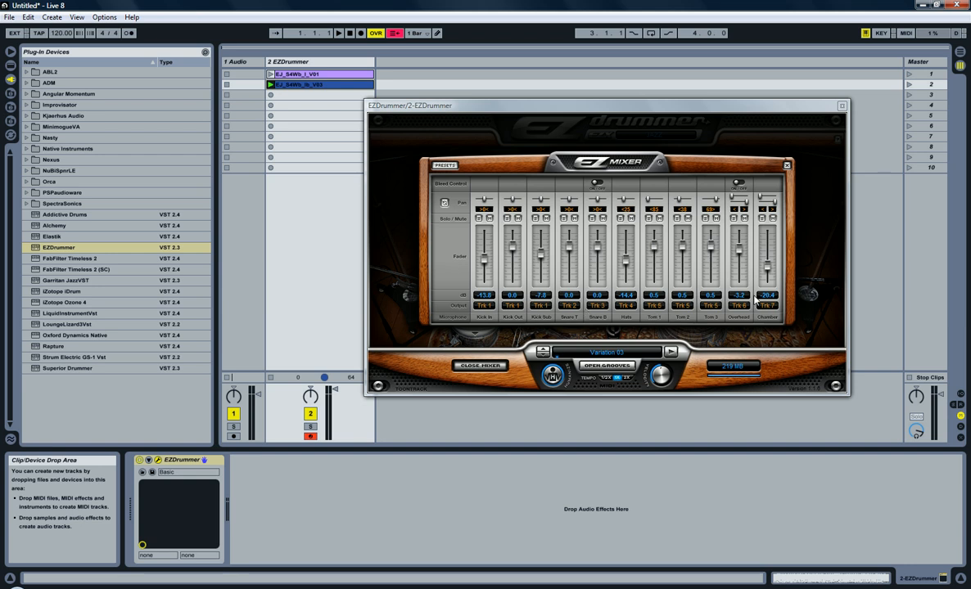
pyautogui.moveTo(478, 318)
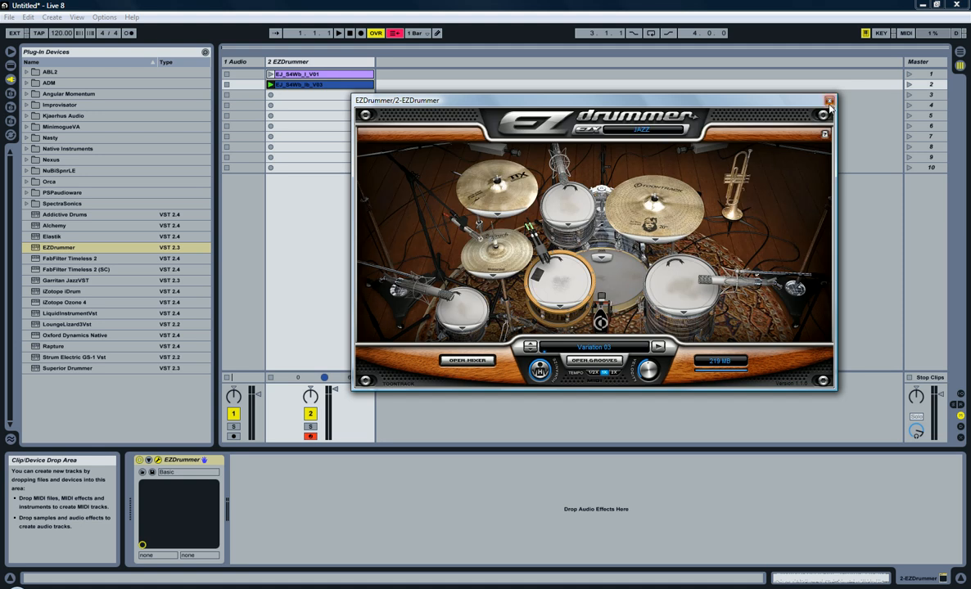
# Close the EZdrummer window and group the EZdrummer track into a new group track.
pyautogui.click(828, 99)
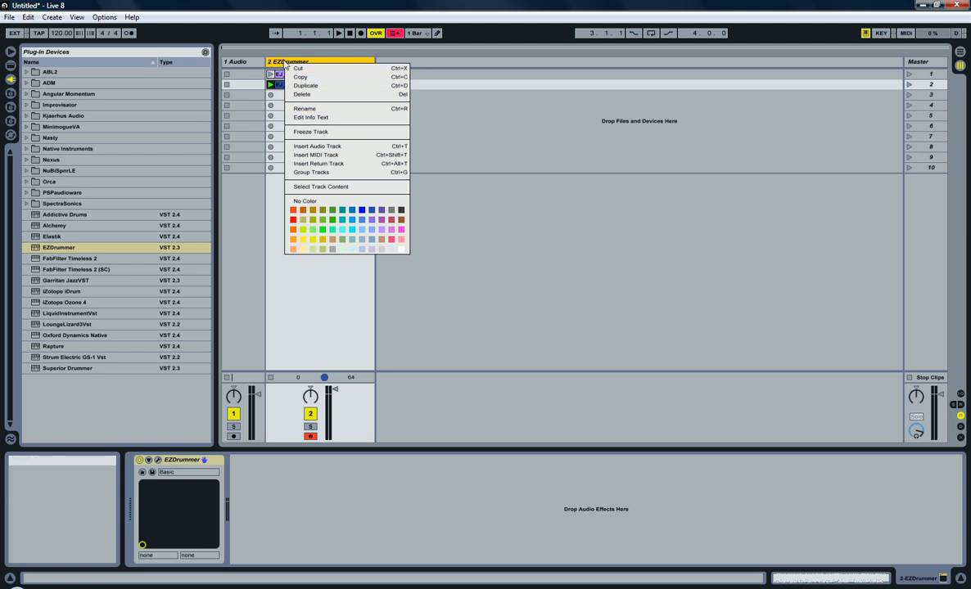
pyautogui.moveTo(321, 187)
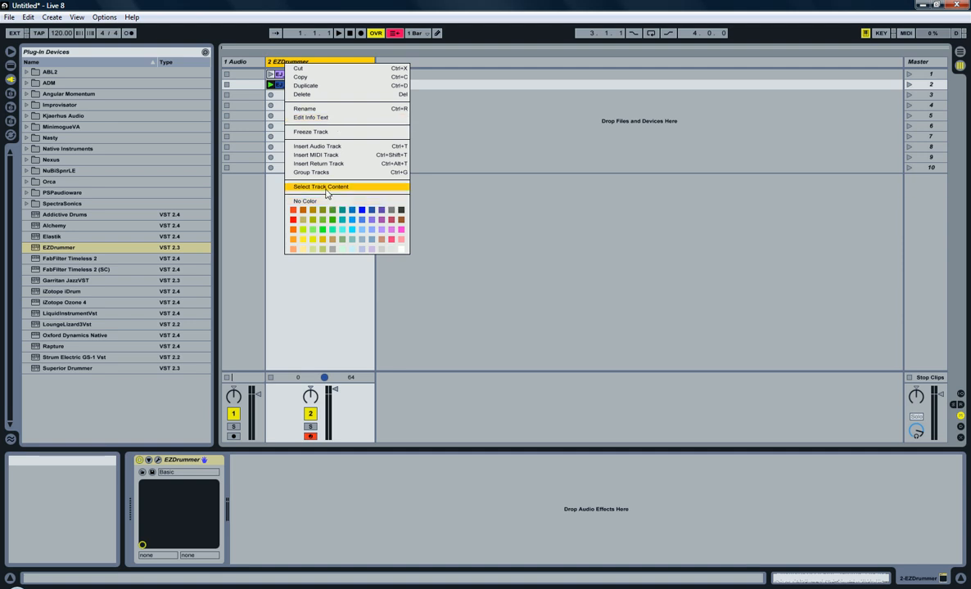
pyautogui.moveTo(317, 164)
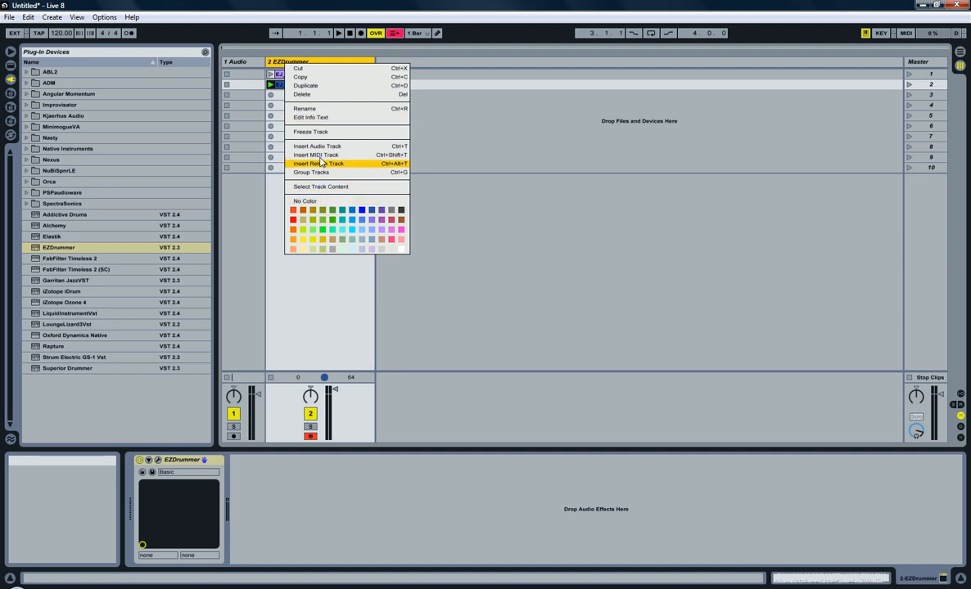
pyautogui.moveTo(318, 173)
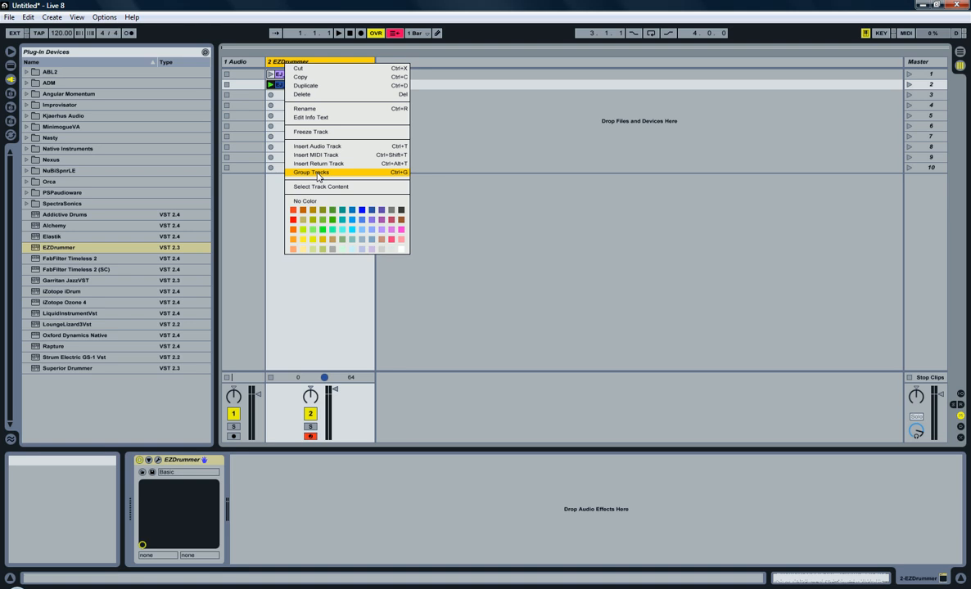
pyautogui.click(311, 172)
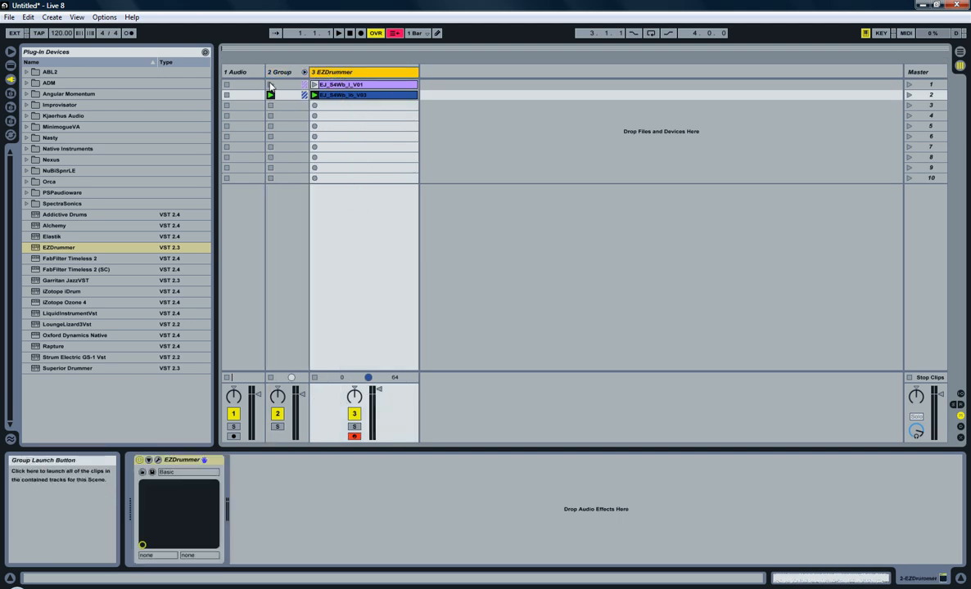
# Select the plain audio track and duplicate it to build the audio tracks beside EZdrummer.
pyautogui.click(237, 72)
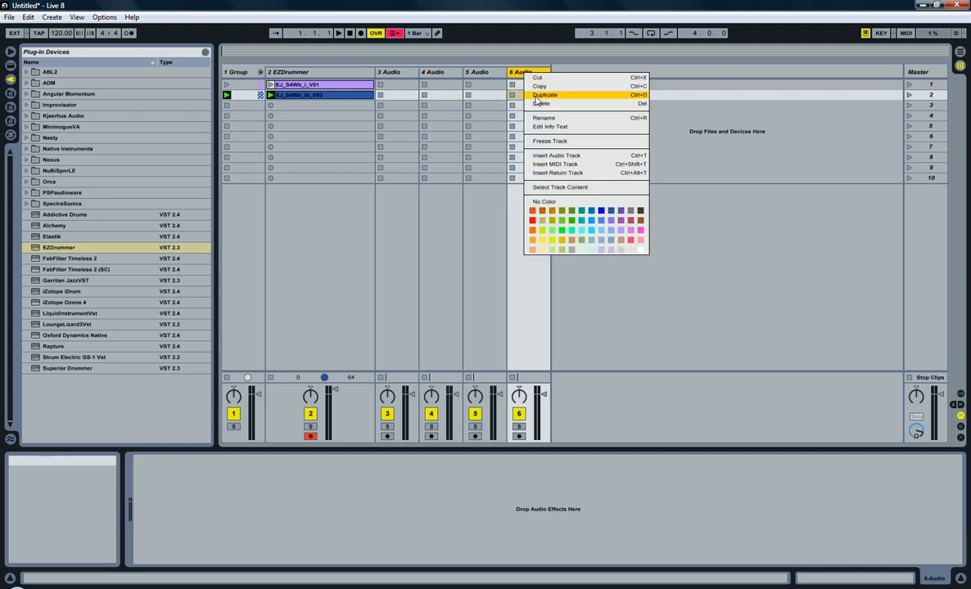
pyautogui.click(545, 93)
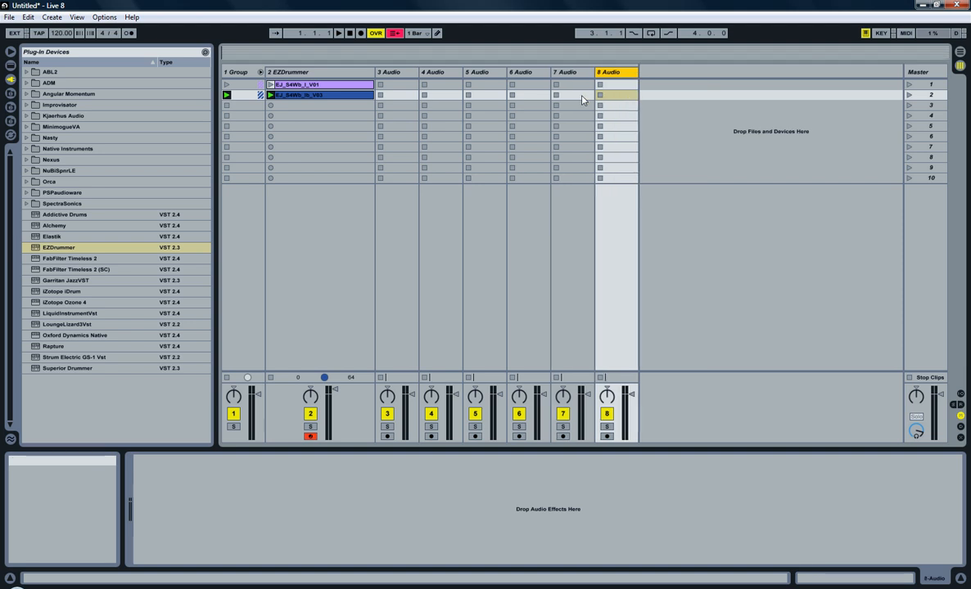
pyautogui.moveTo(379, 72)
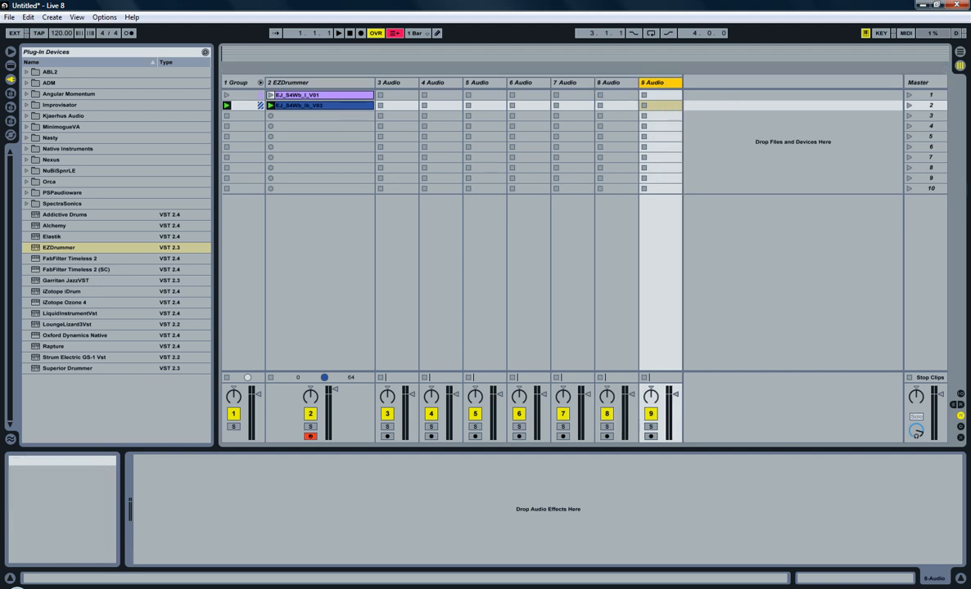
pyautogui.click(433, 82)
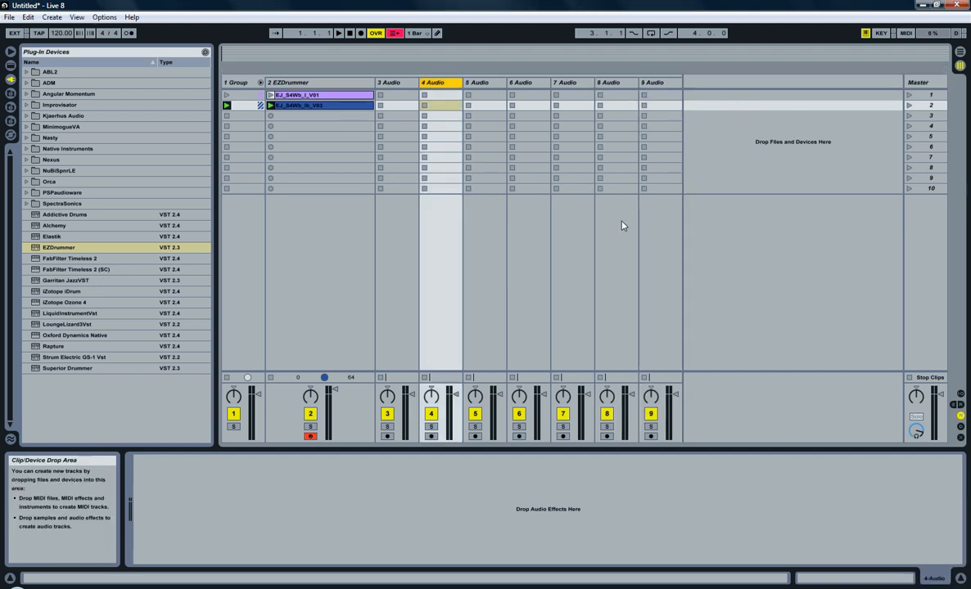
pyautogui.moveTo(401, 83)
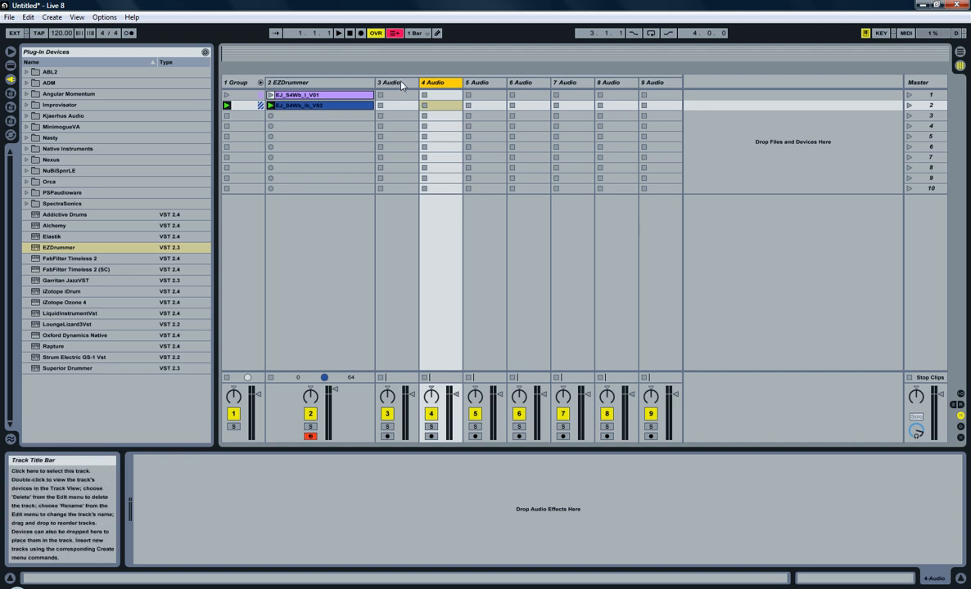
pyautogui.click(563, 82)
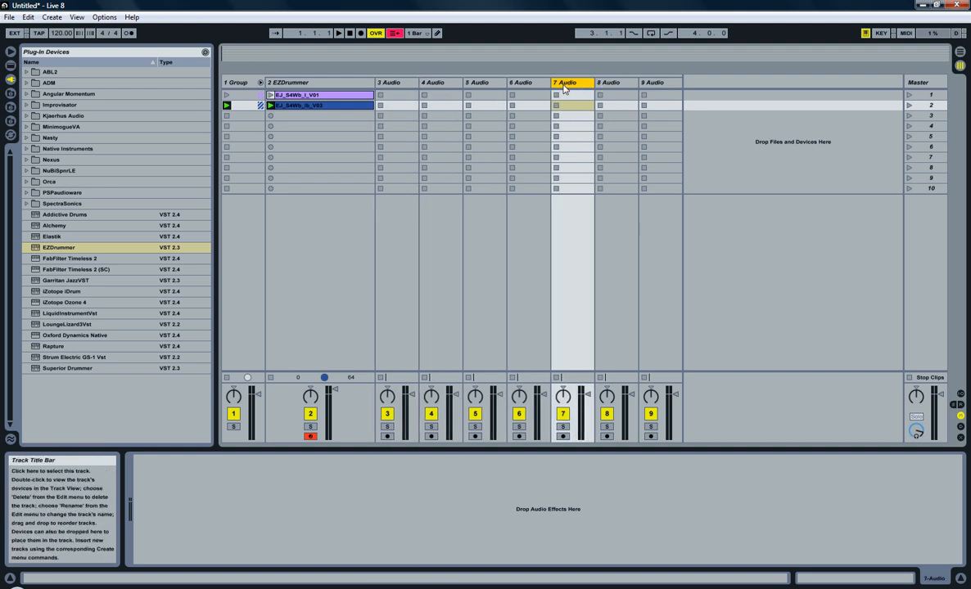
pyautogui.click(652, 82)
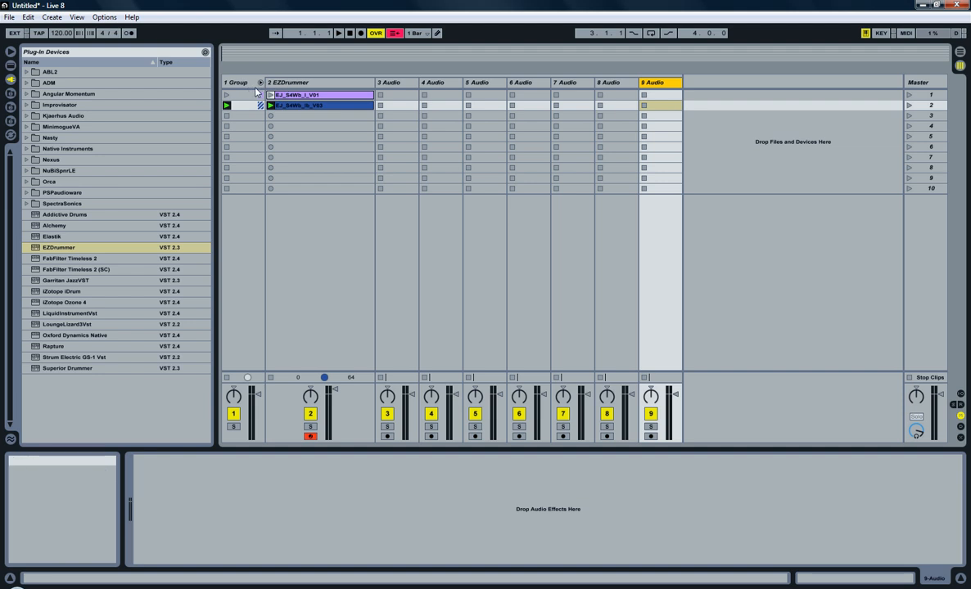
pyautogui.click(261, 72)
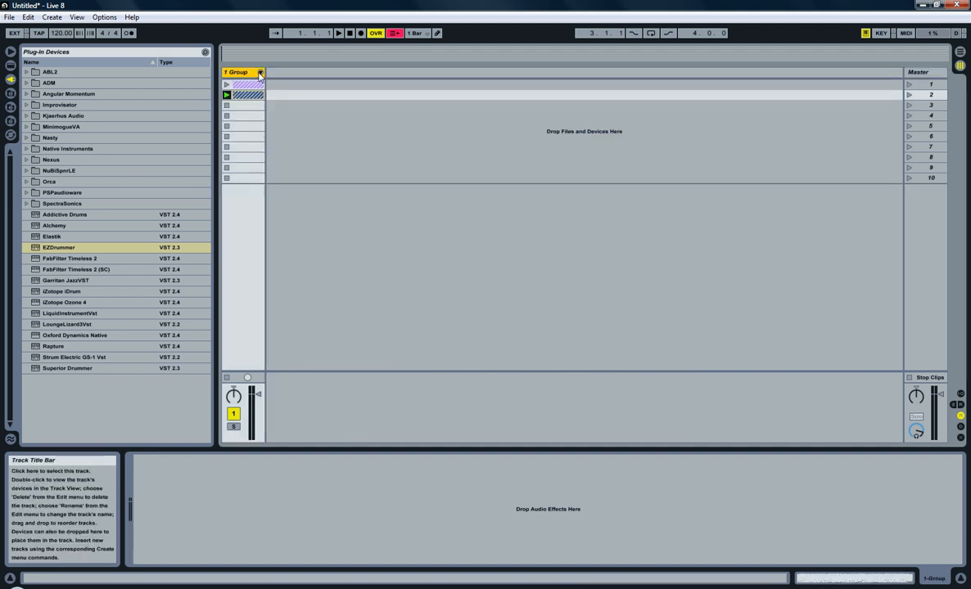
pyautogui.click(260, 72)
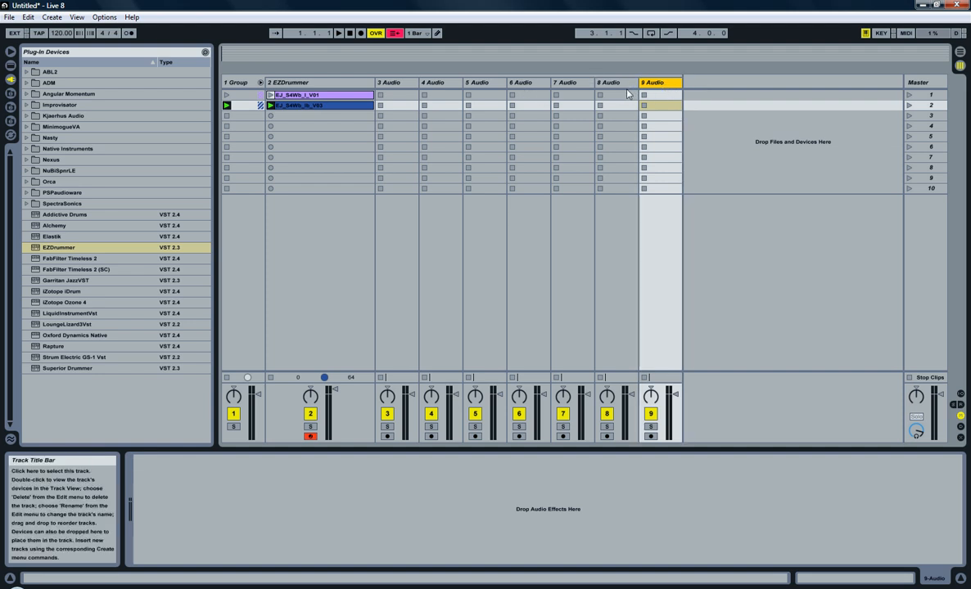
pyautogui.moveTo(315, 105)
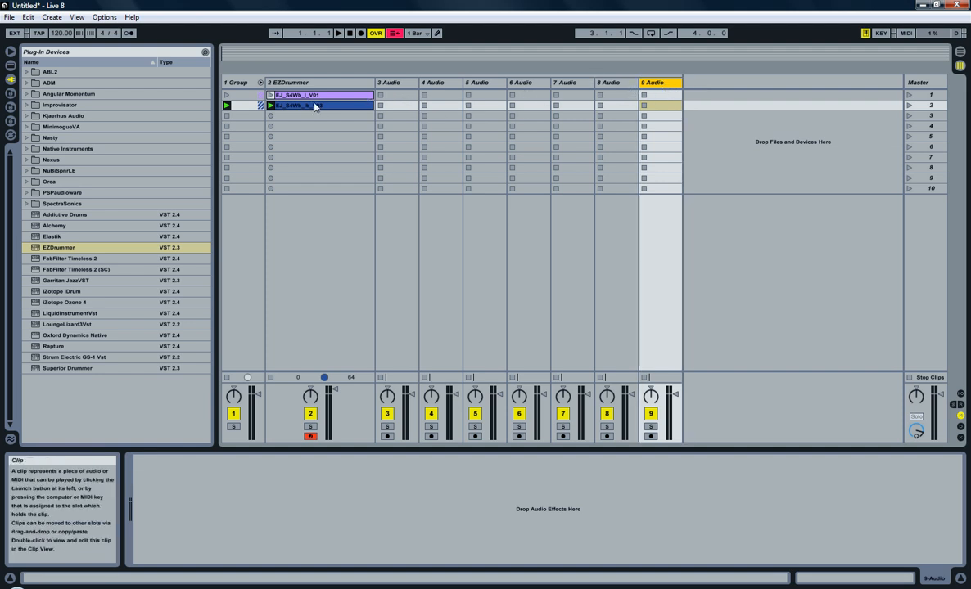
pyautogui.moveTo(810, 370)
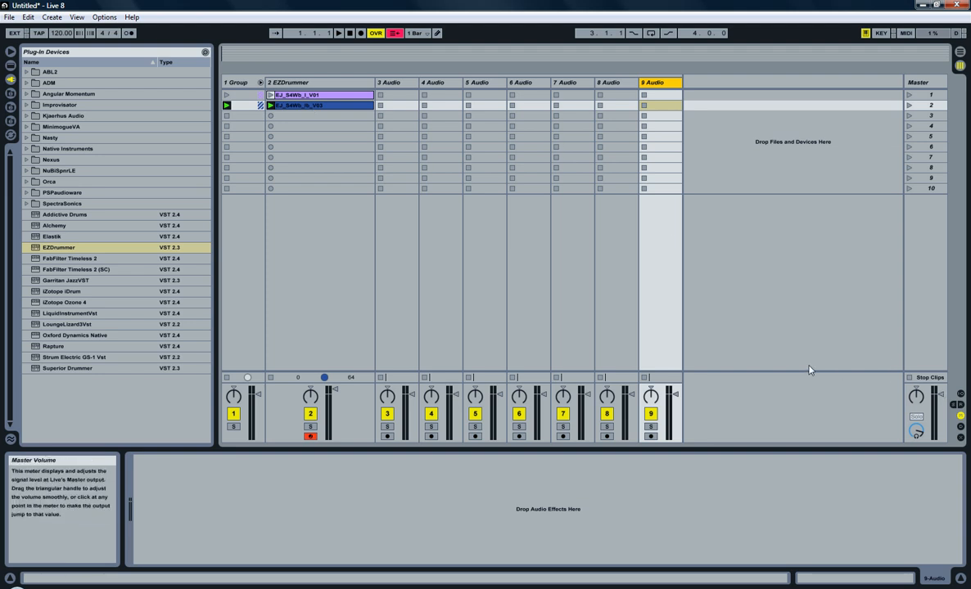
pyautogui.moveTo(416, 288)
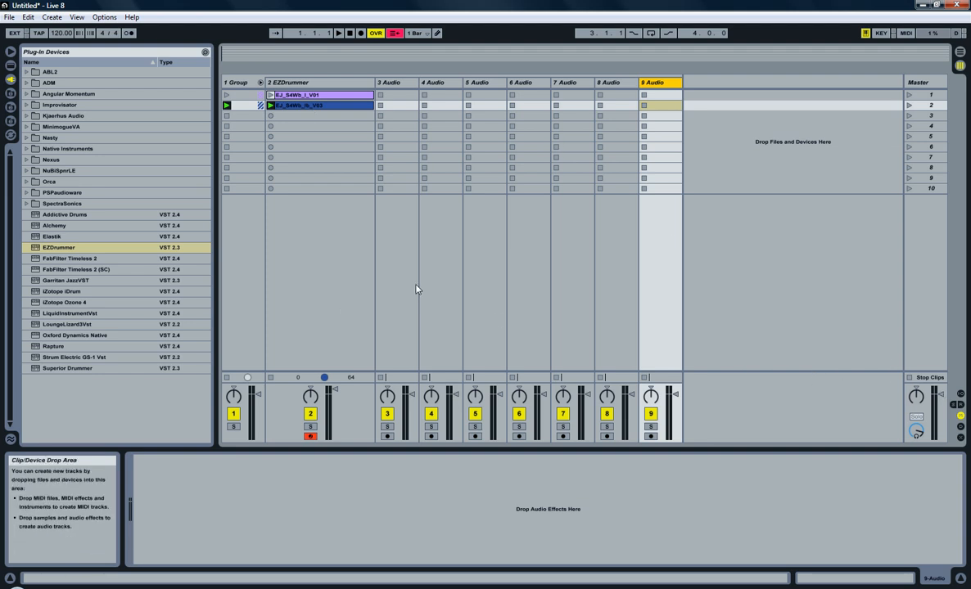
pyautogui.click(392, 82)
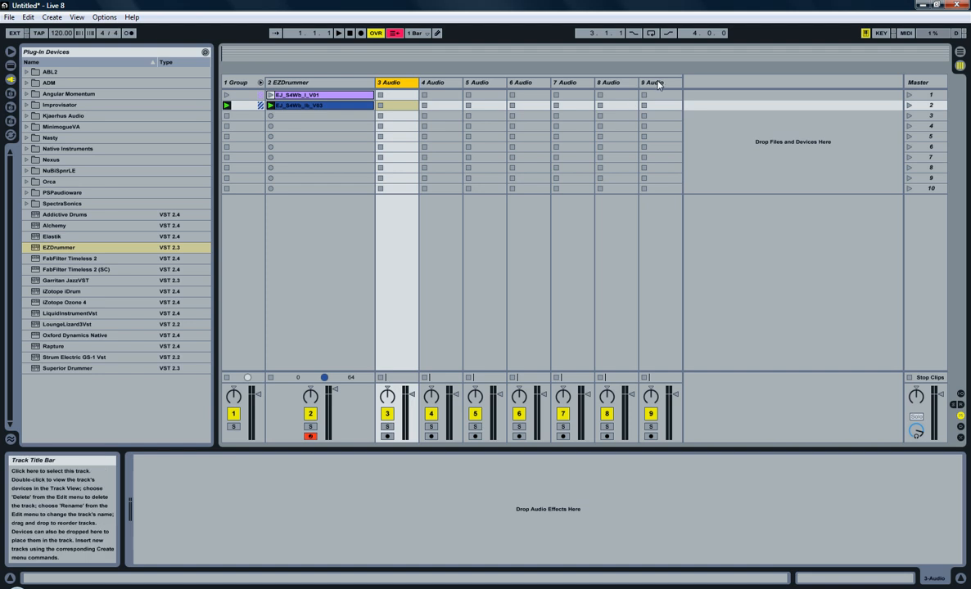
pyautogui.click(658, 82)
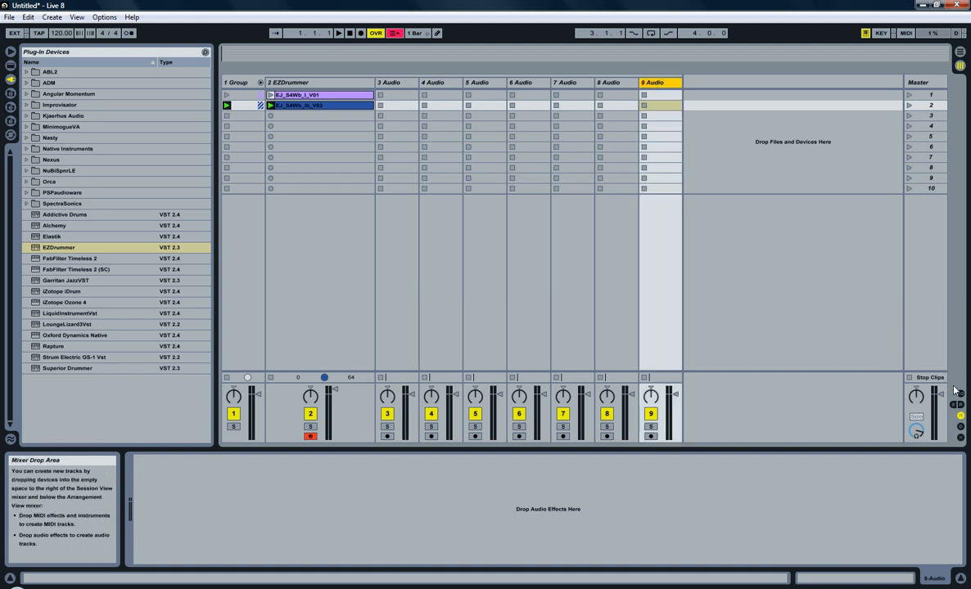
pyautogui.moveTo(960, 395)
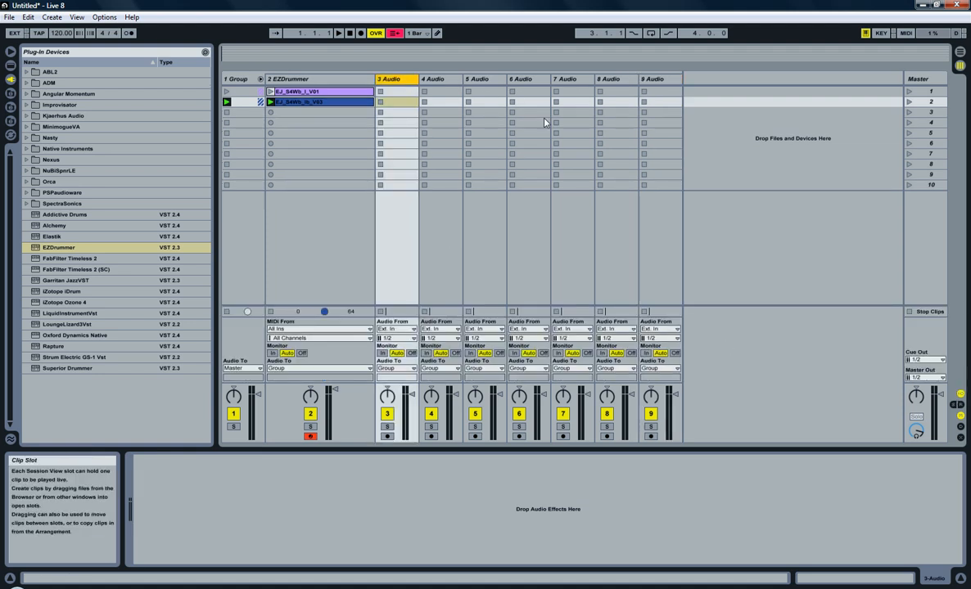
pyautogui.moveTo(609, 198)
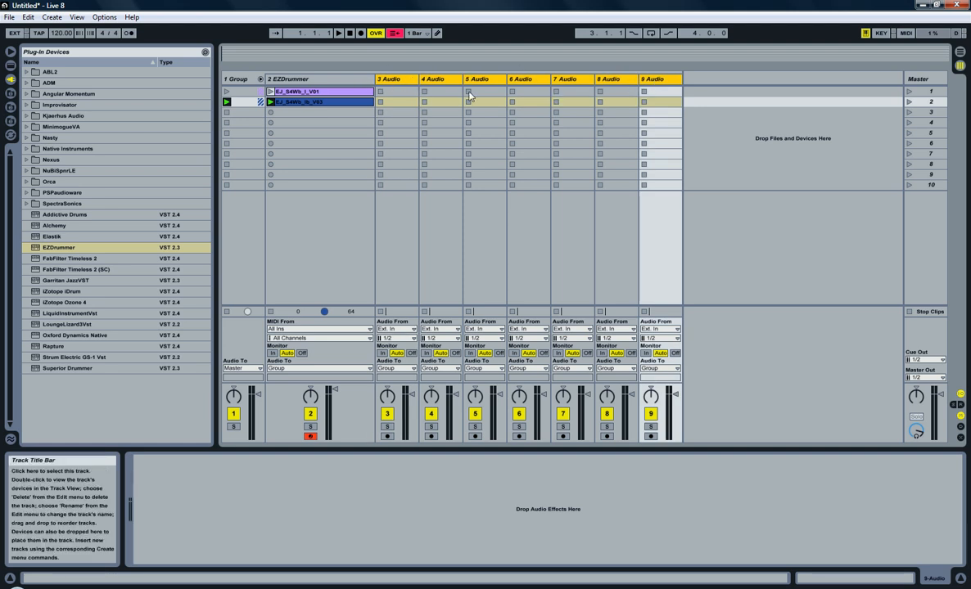
pyautogui.moveTo(386, 328)
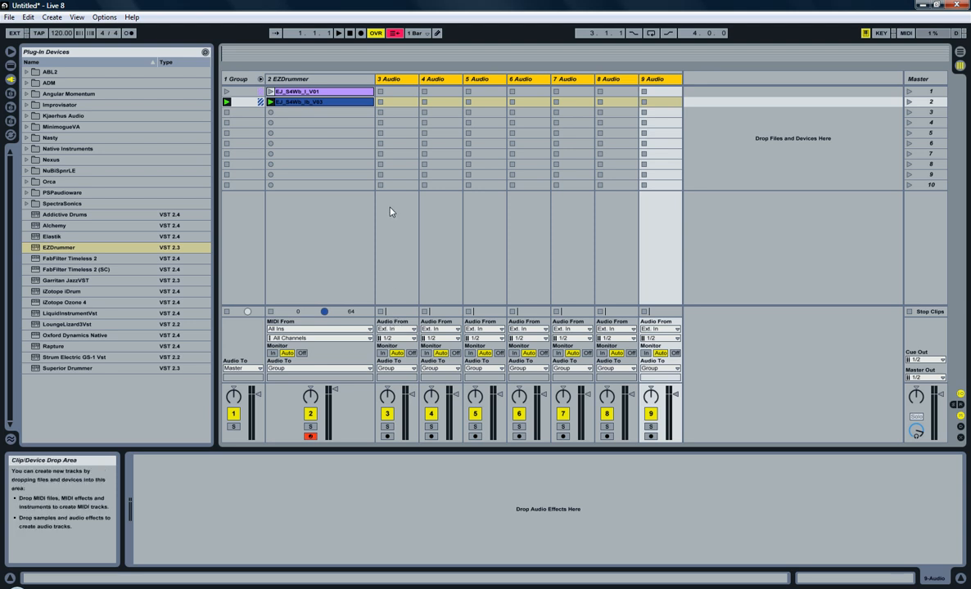
pyautogui.moveTo(287, 78)
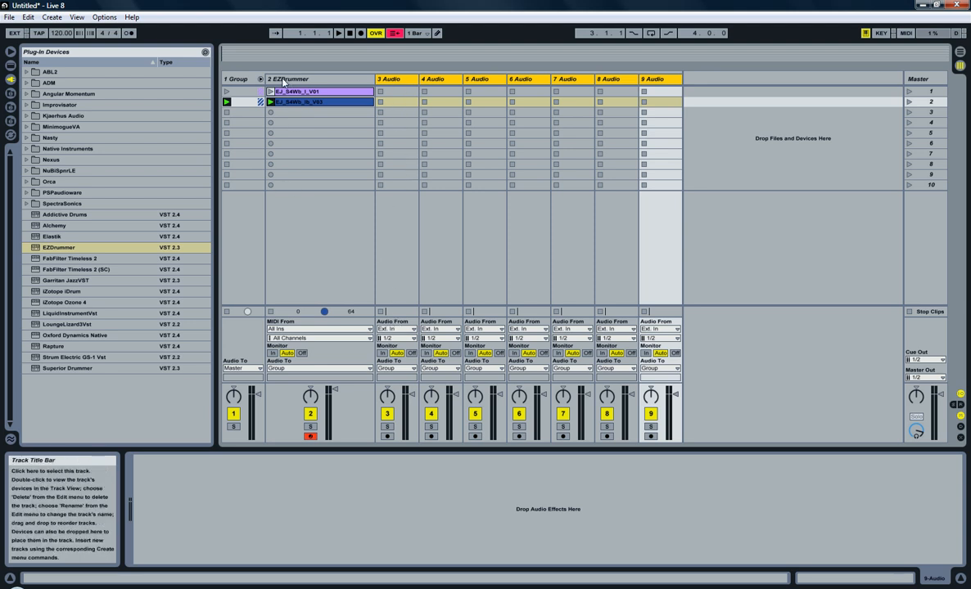
pyautogui.moveTo(391, 338)
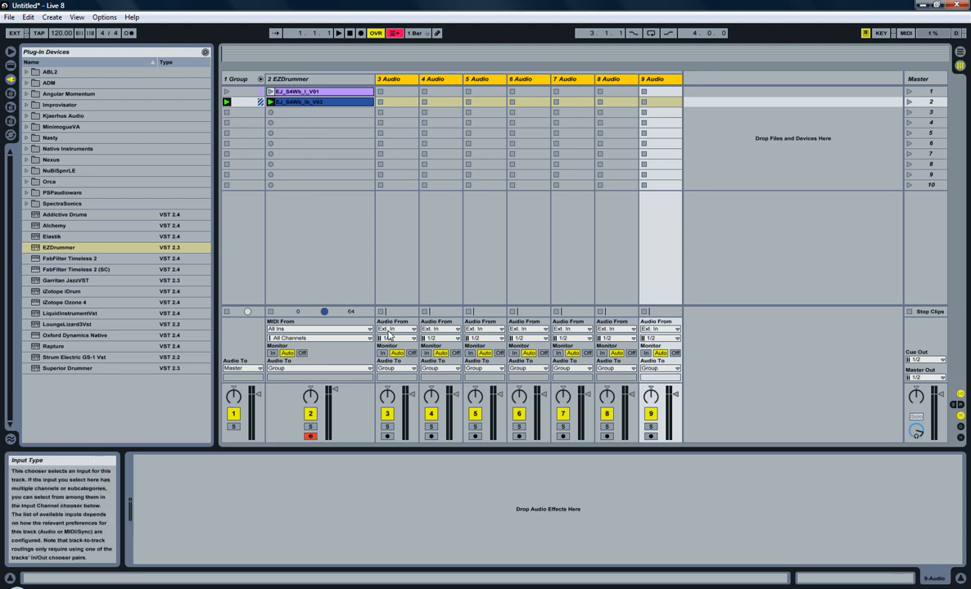
pyautogui.click(396, 329)
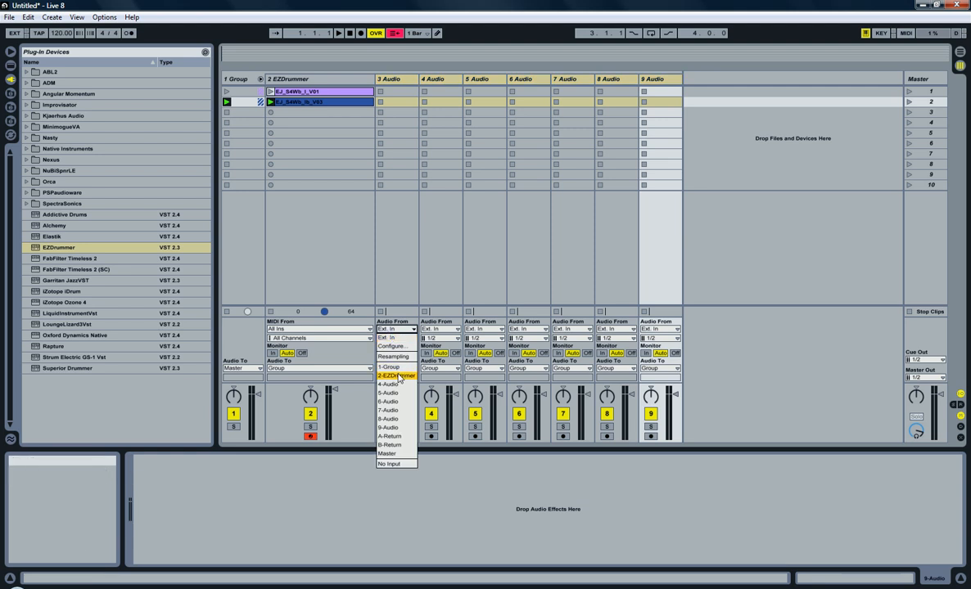
pyautogui.click(386, 385)
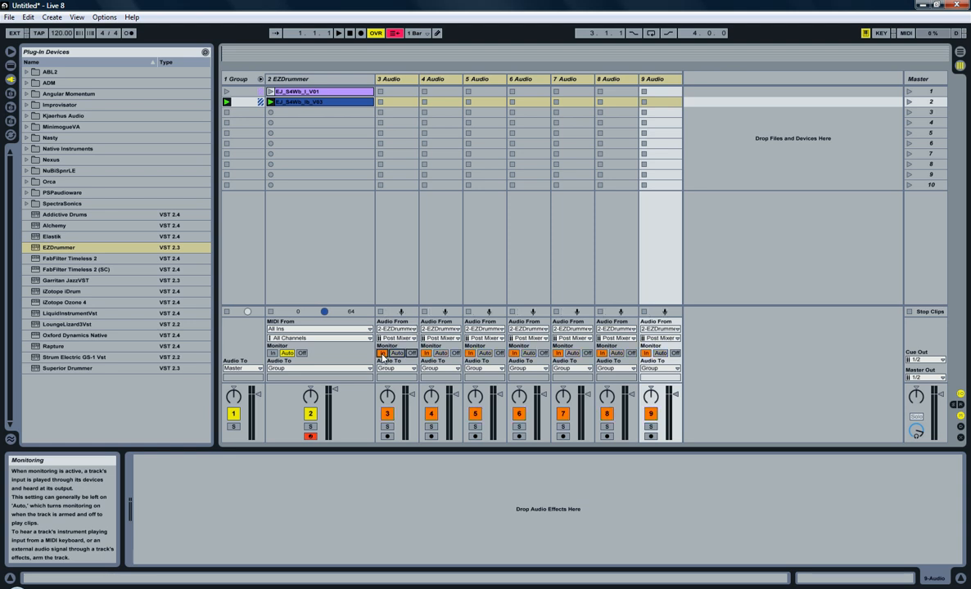
pyautogui.moveTo(467, 269)
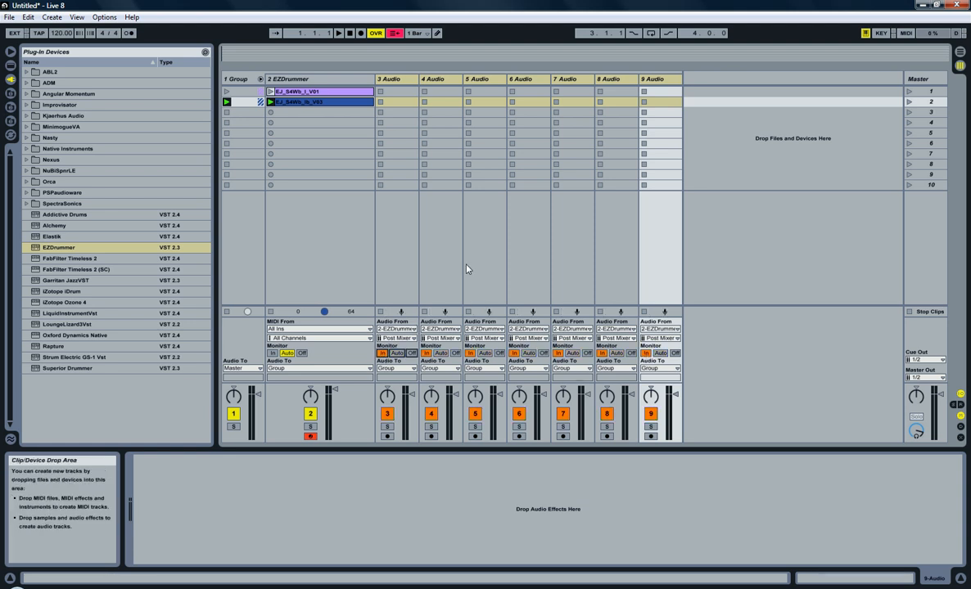
pyautogui.moveTo(391, 79)
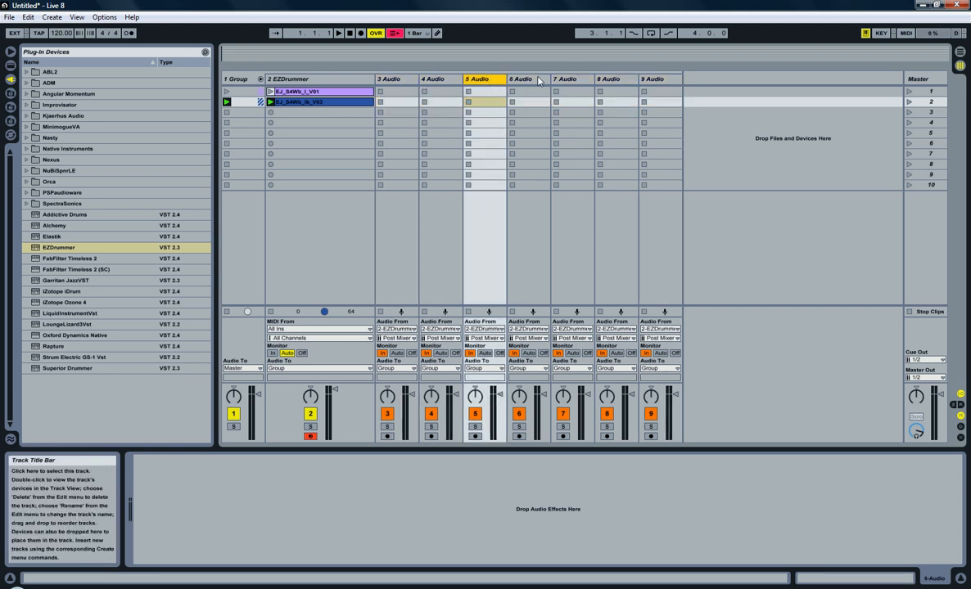
pyautogui.click(396, 78)
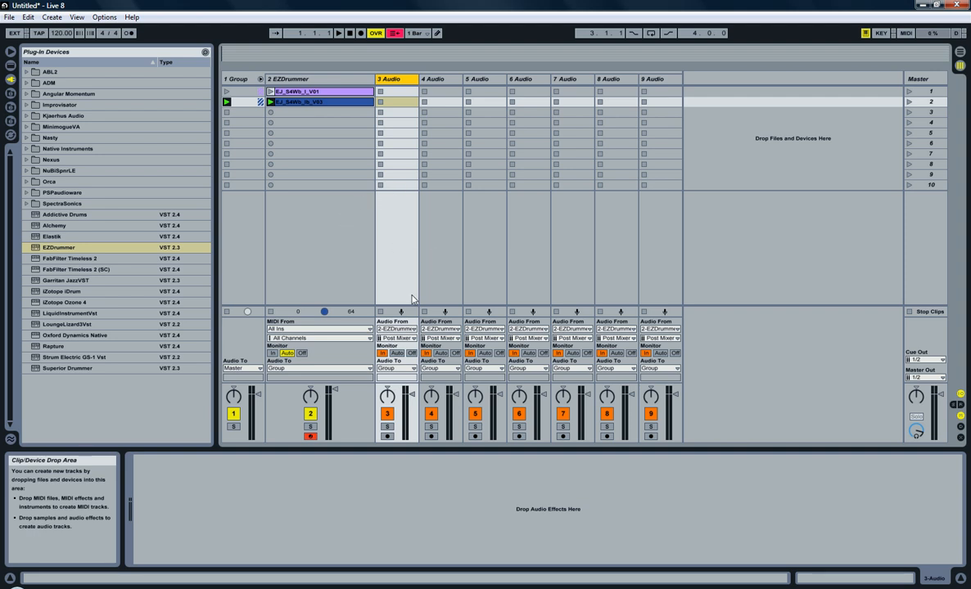
pyautogui.moveTo(410, 275)
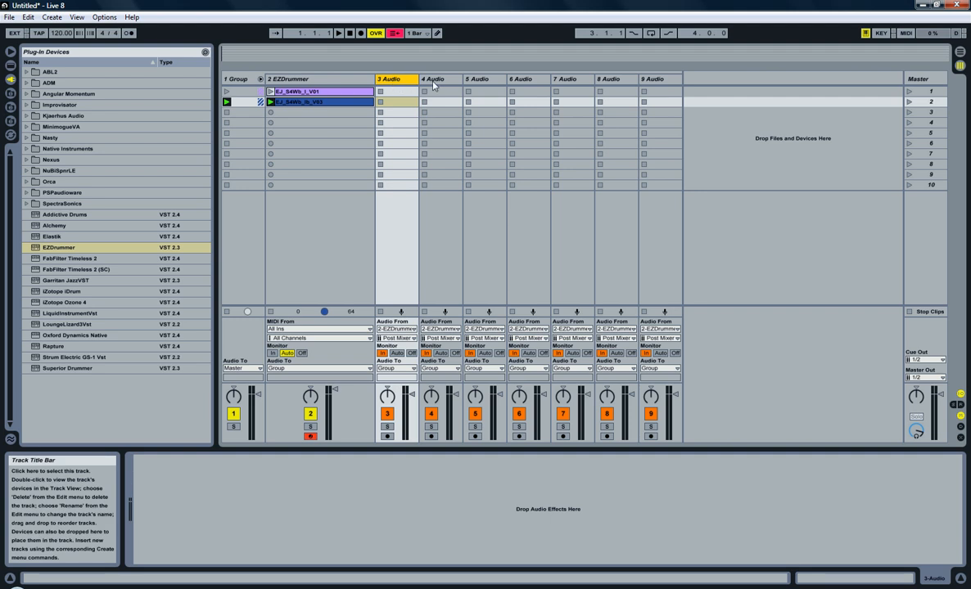
pyautogui.click(563, 78)
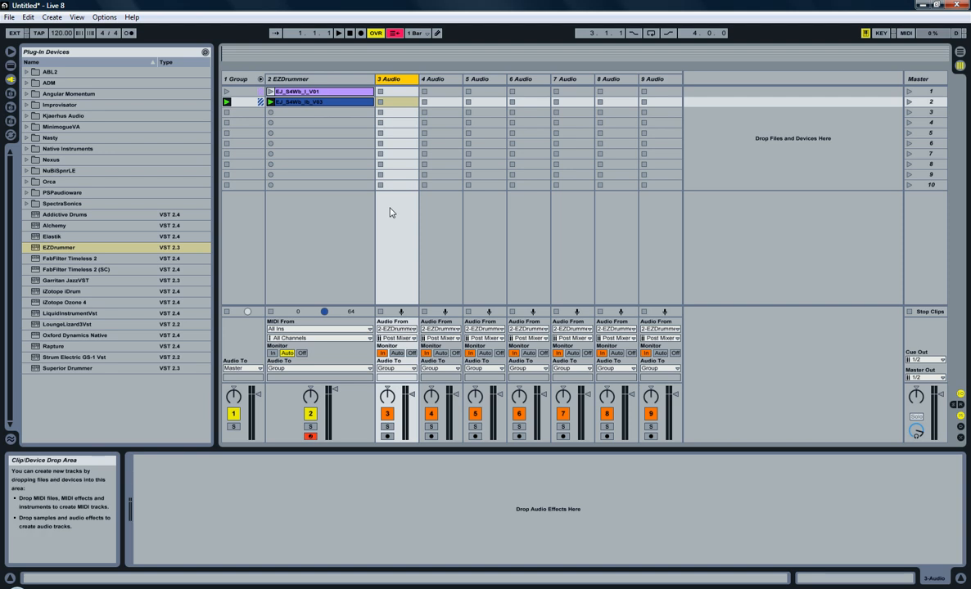
pyautogui.moveTo(393, 337)
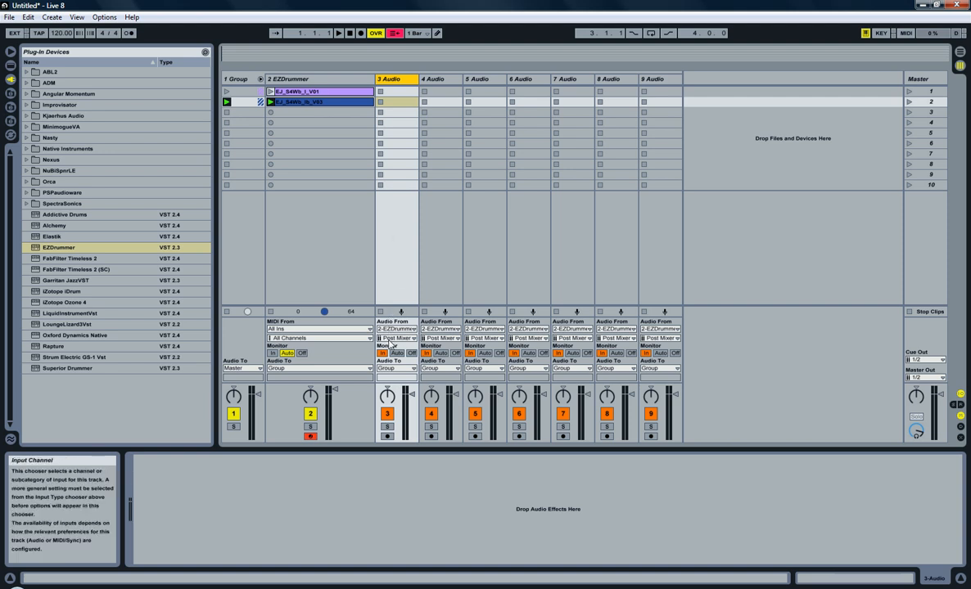
# Assign separate EZdrummer output channels as inputs for track 3 and the last audio track.
pyautogui.click(397, 337)
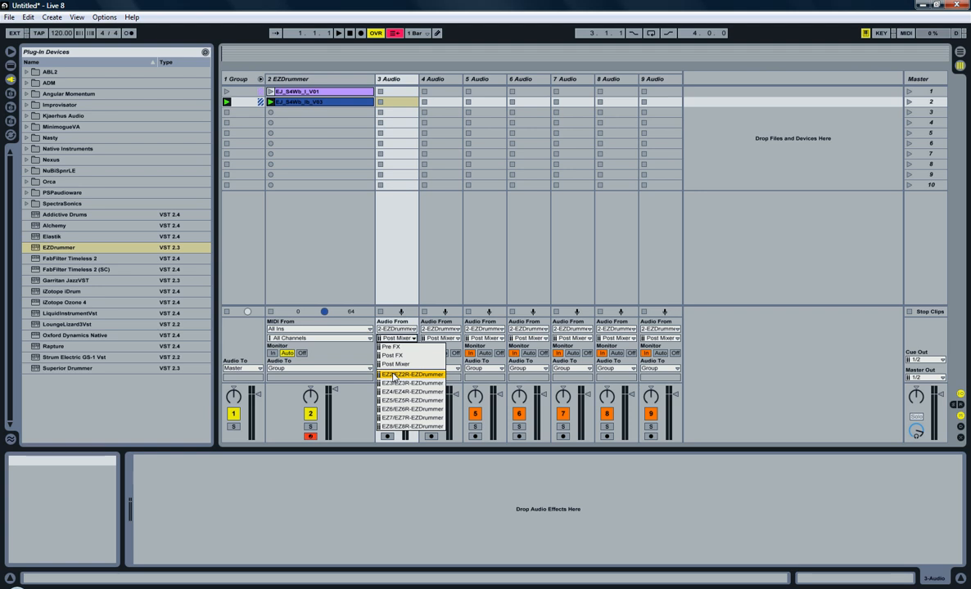
pyautogui.moveTo(393, 375)
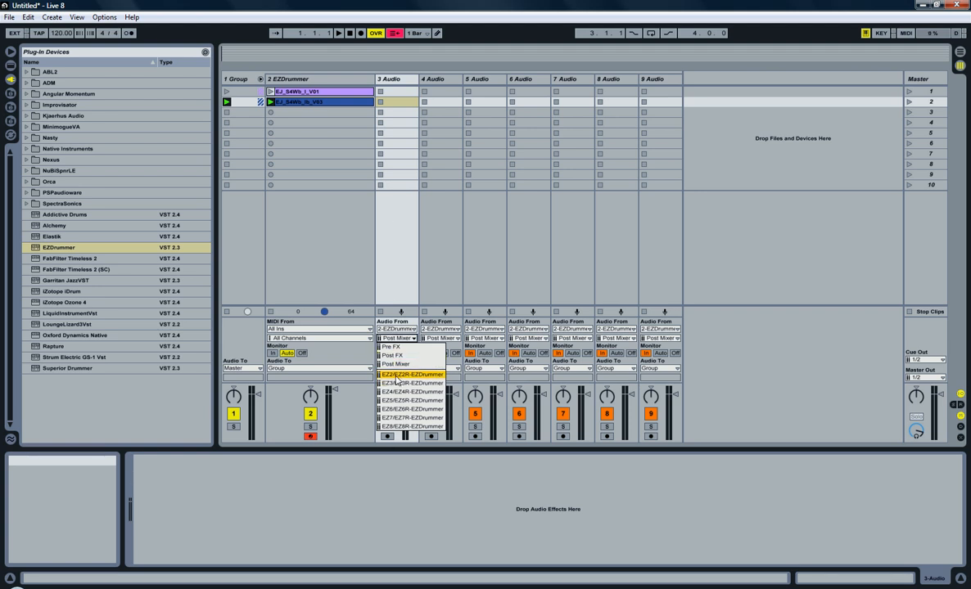
pyautogui.click(411, 373)
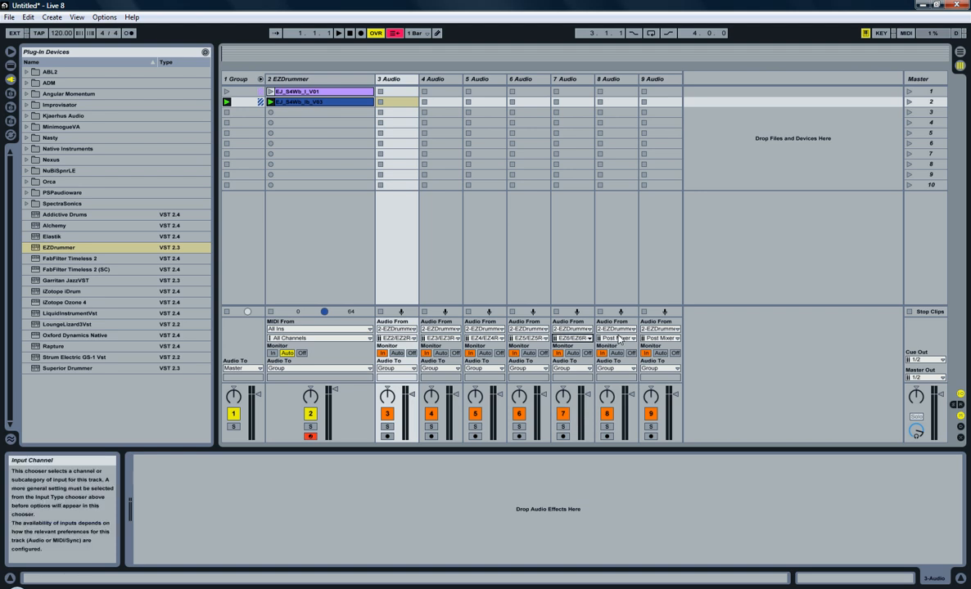
pyautogui.click(616, 337)
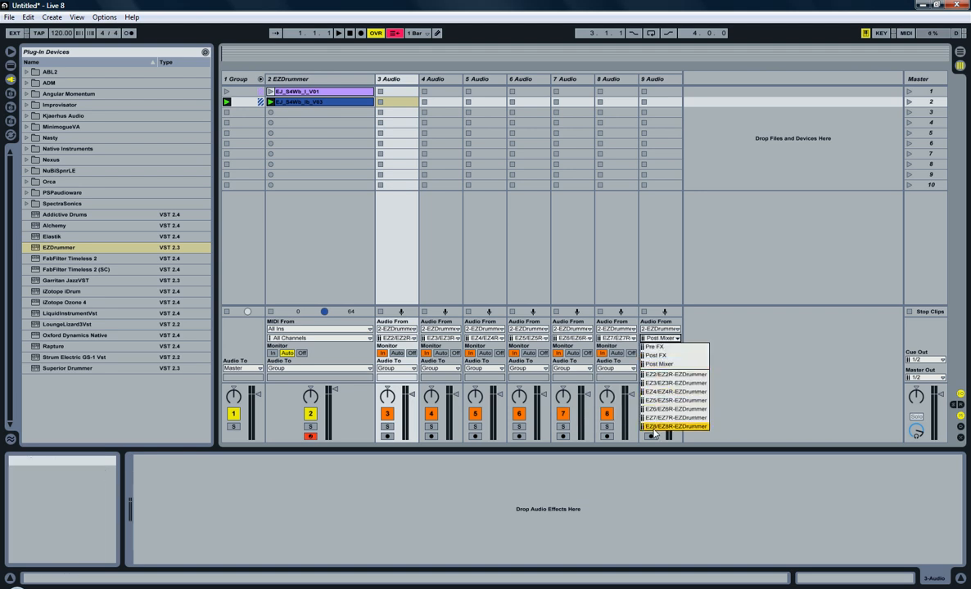
pyautogui.click(675, 426)
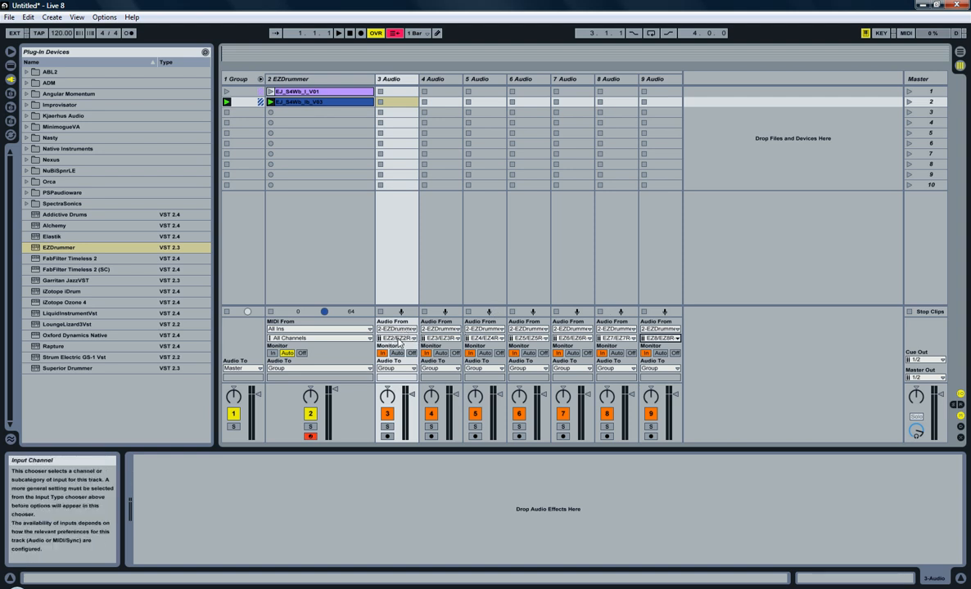
pyautogui.click(399, 337)
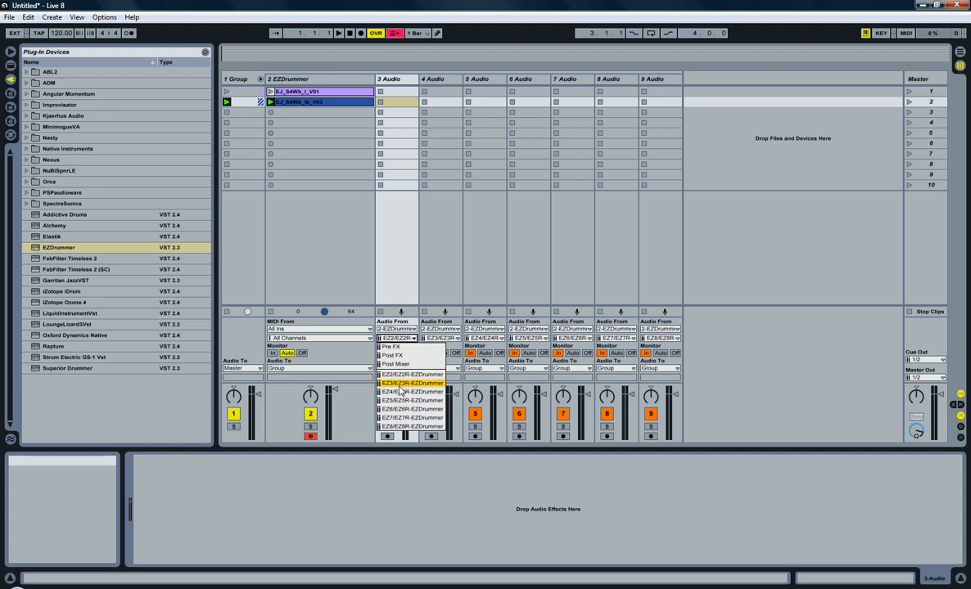
pyautogui.moveTo(400, 373)
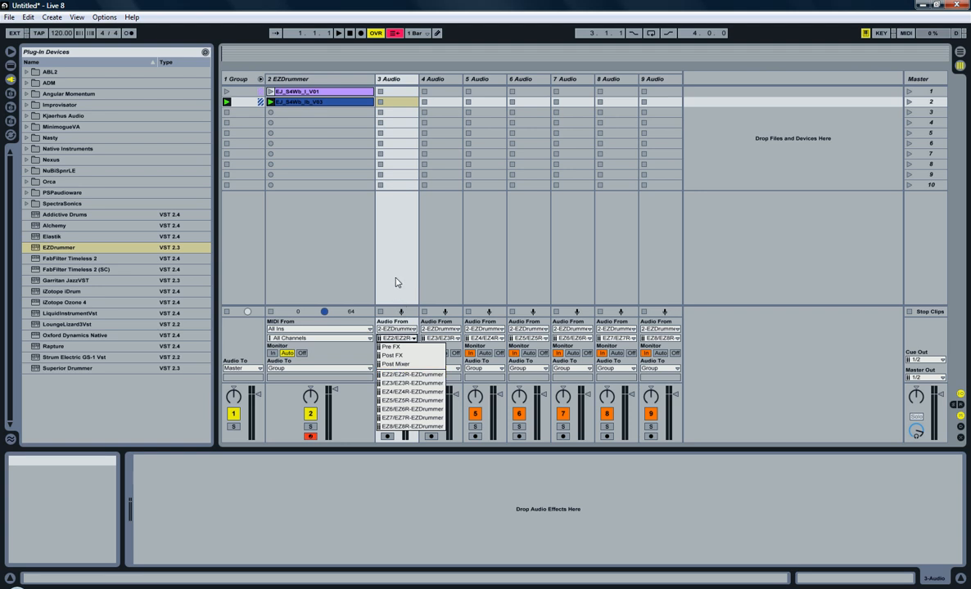
pyautogui.click(317, 79)
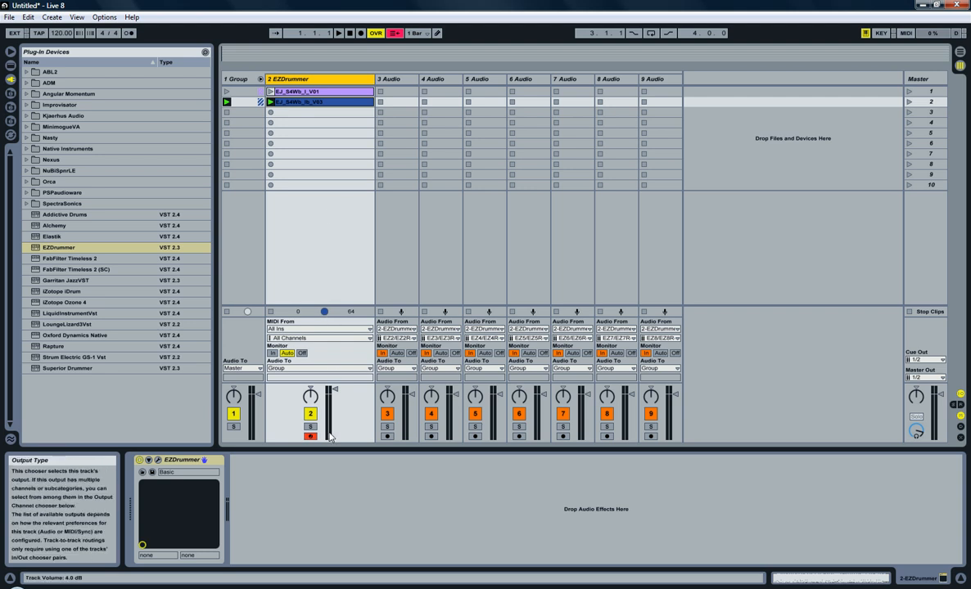
pyautogui.moveTo(321, 338)
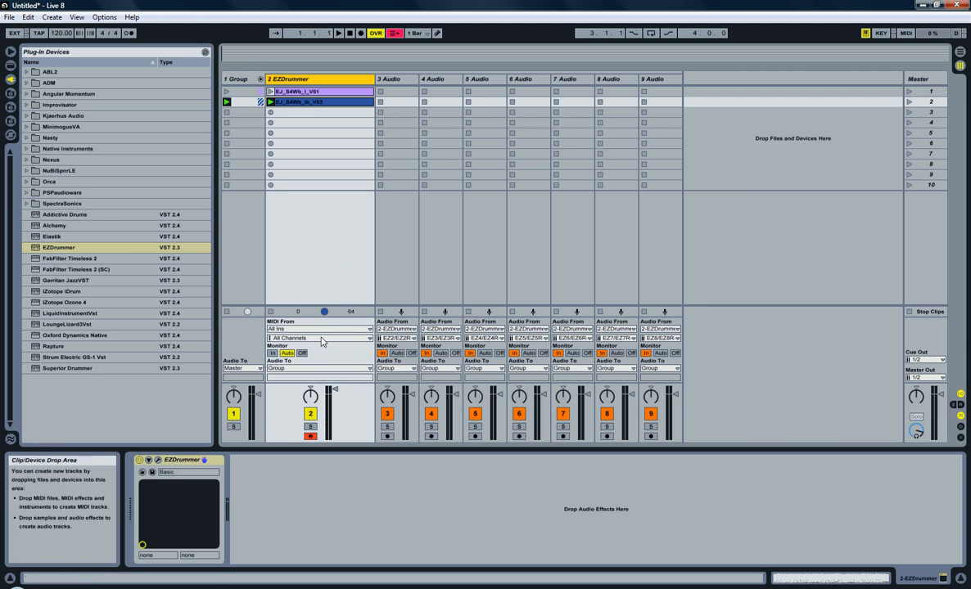
pyautogui.moveTo(386, 279)
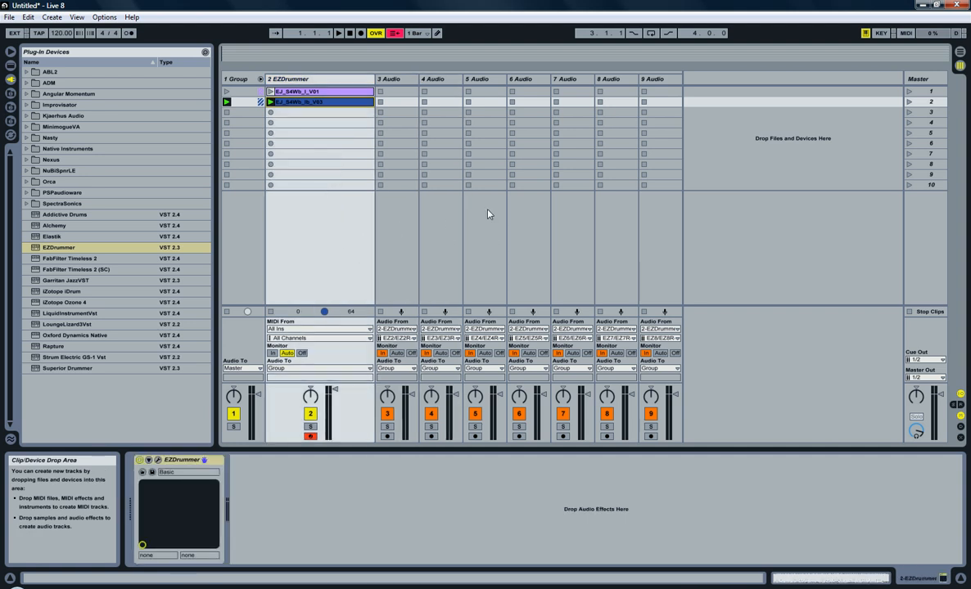
pyautogui.moveTo(380, 237)
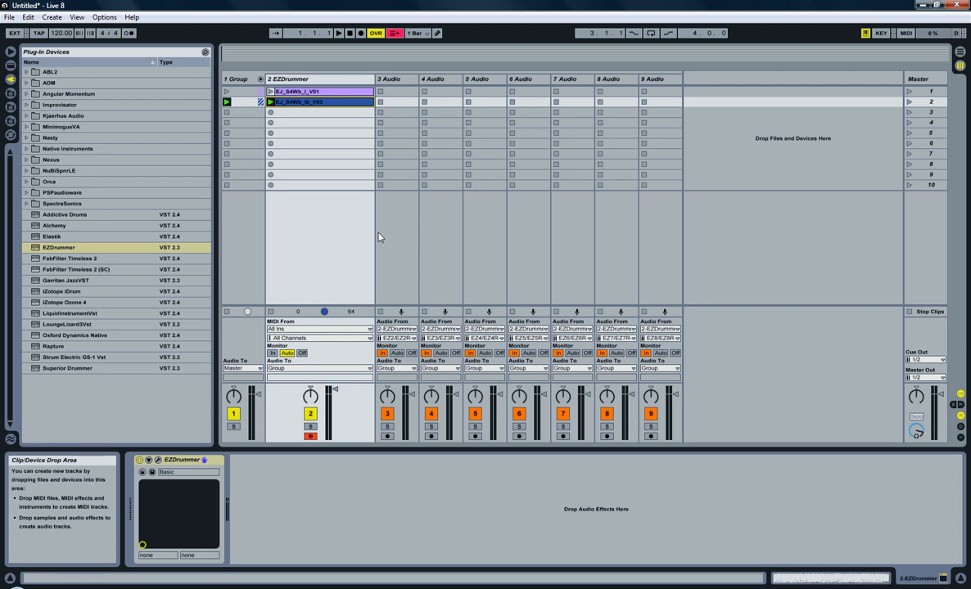
pyautogui.moveTo(360, 85)
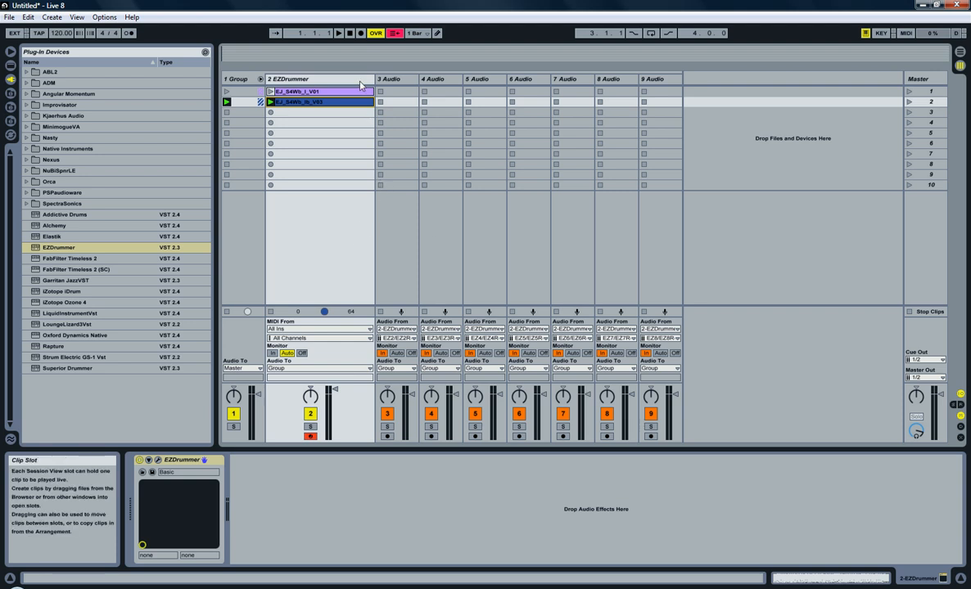
pyautogui.moveTo(362, 207)
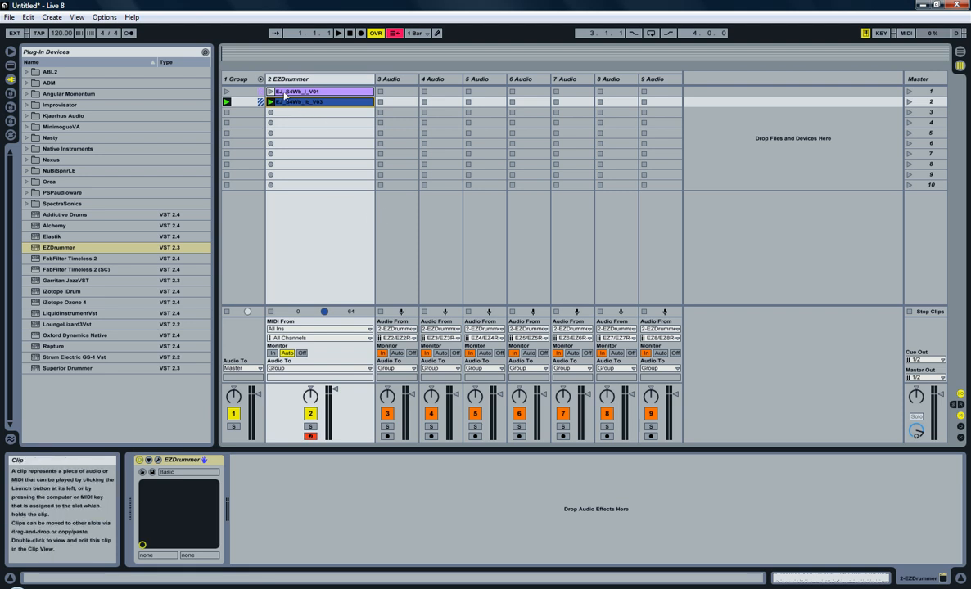
pyautogui.moveTo(270, 101)
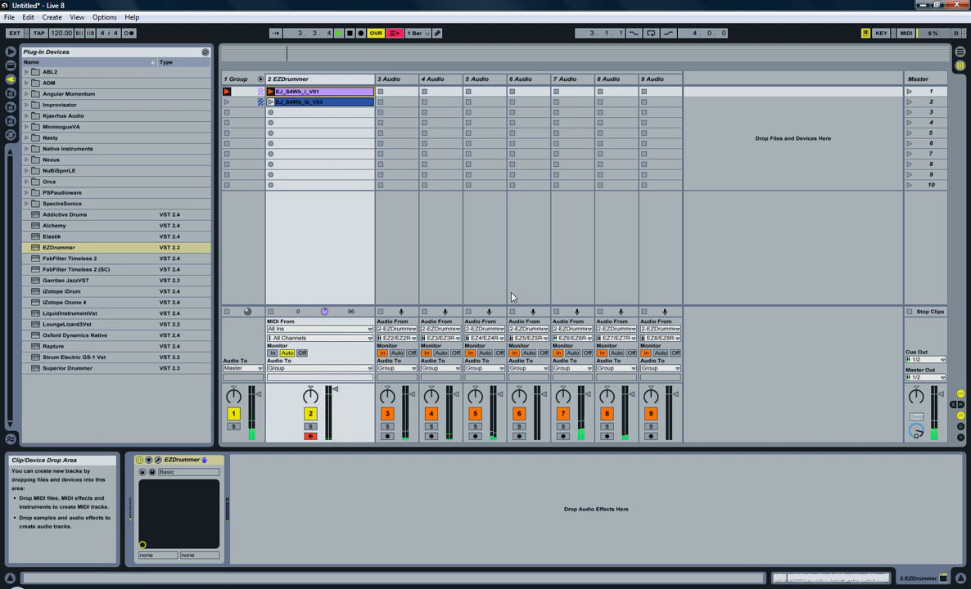
pyautogui.moveTo(490, 252)
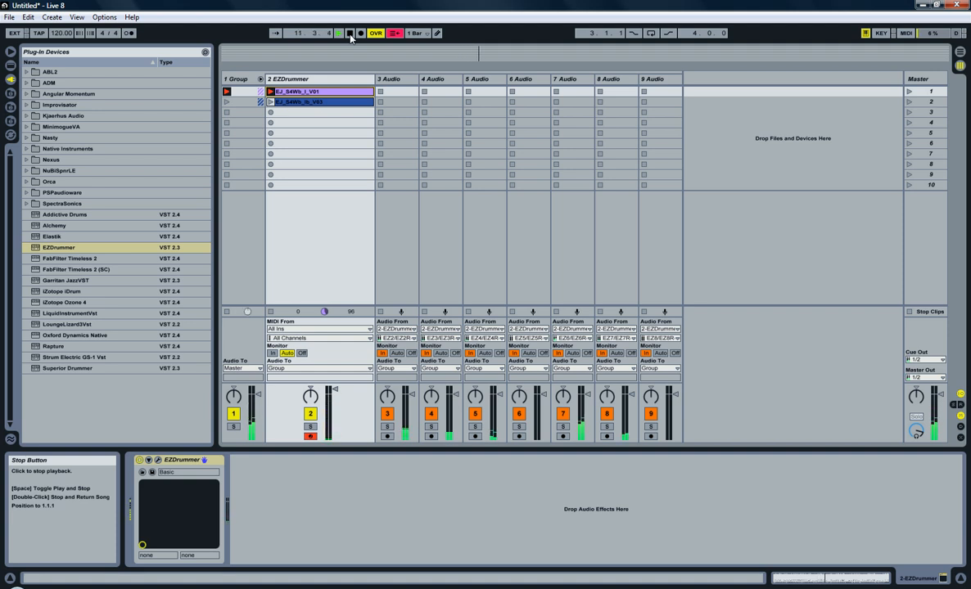
# Launch the first groove clip so EZdrummer plays through the grouped audio tracks.
pyautogui.click(337, 33)
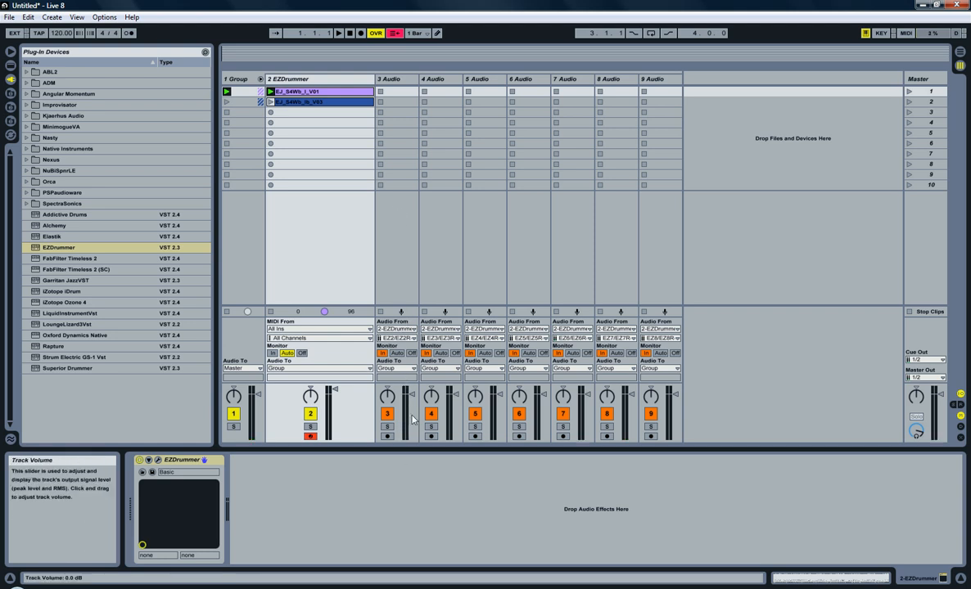
pyautogui.moveTo(403, 321)
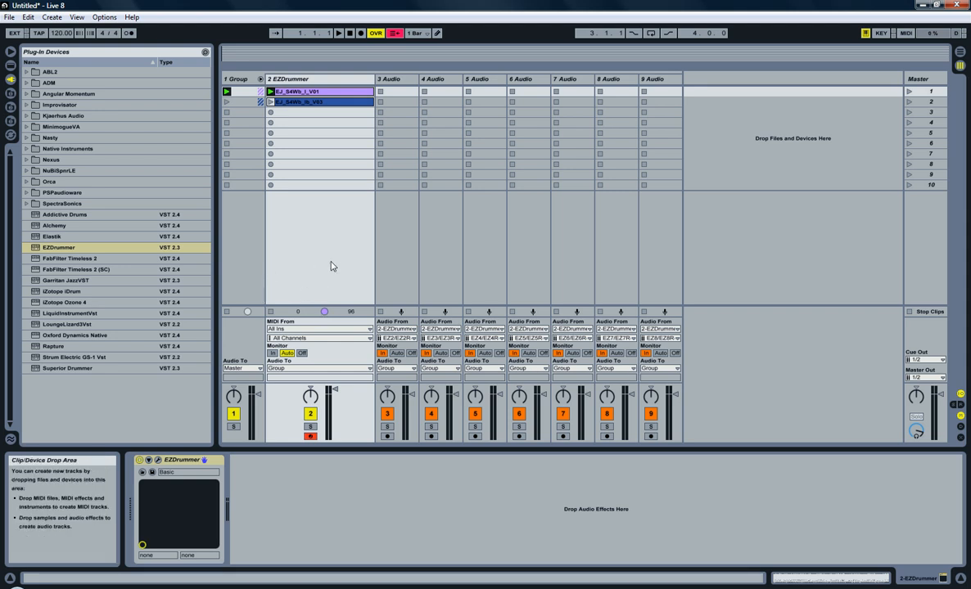
pyautogui.moveTo(416, 282)
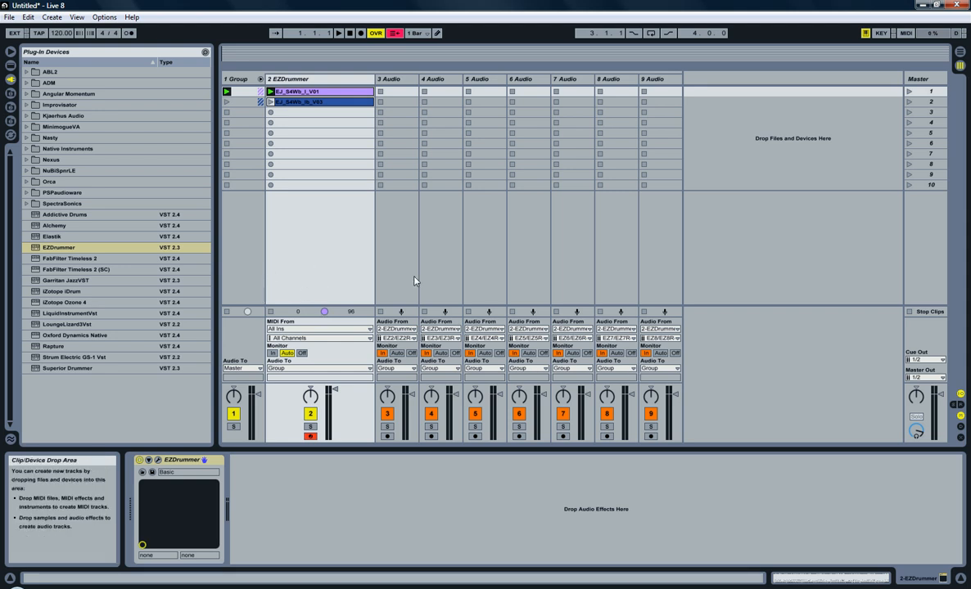